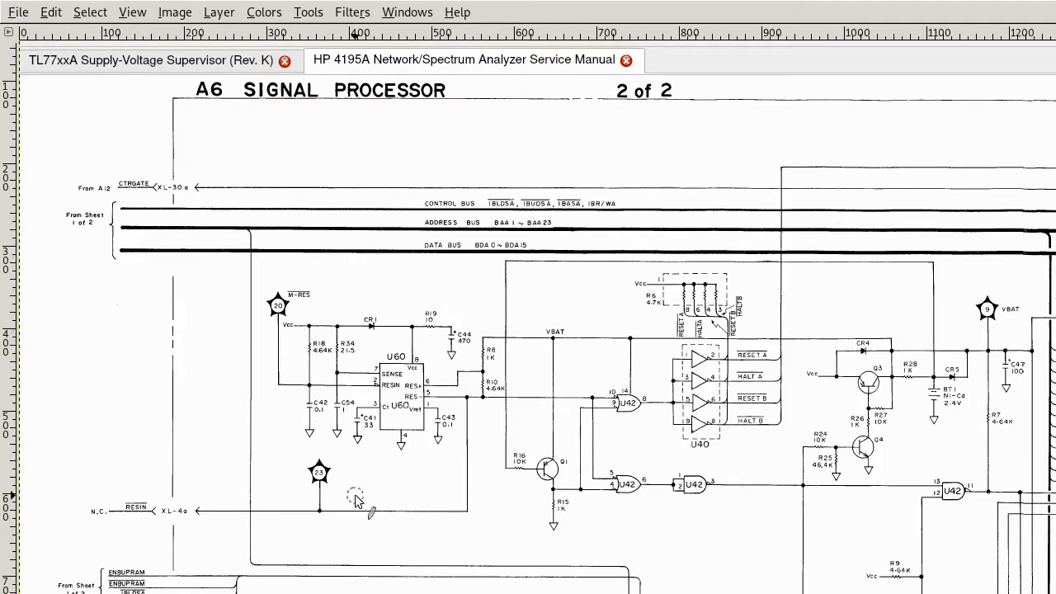
{"action": "mouse_move", "coordinate": [330, 487]}
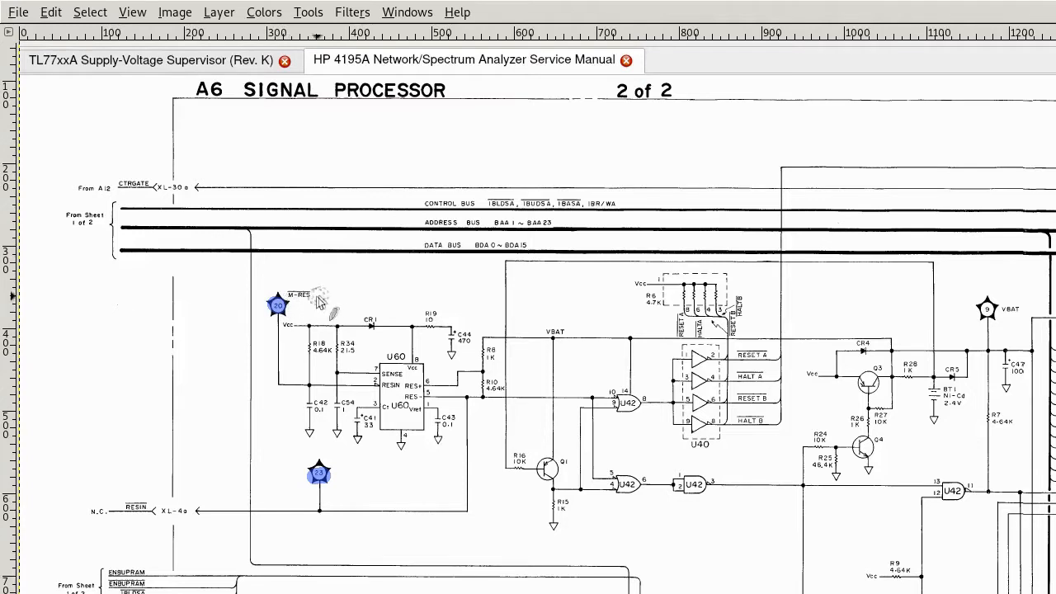
{"action": "mouse_move", "coordinate": [285, 334]}
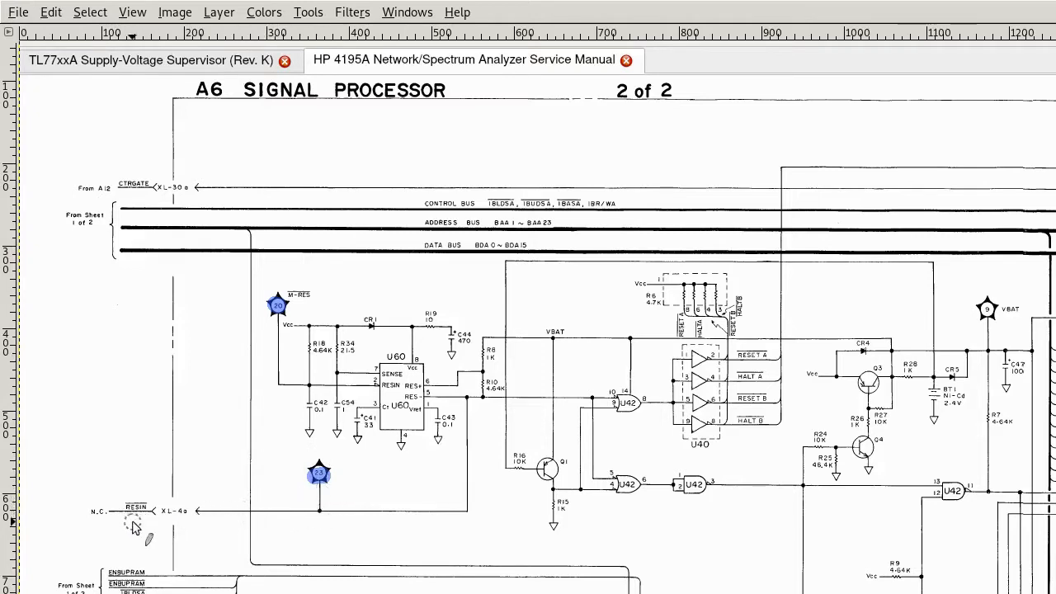
{"action": "mouse_move", "coordinate": [95, 528]}
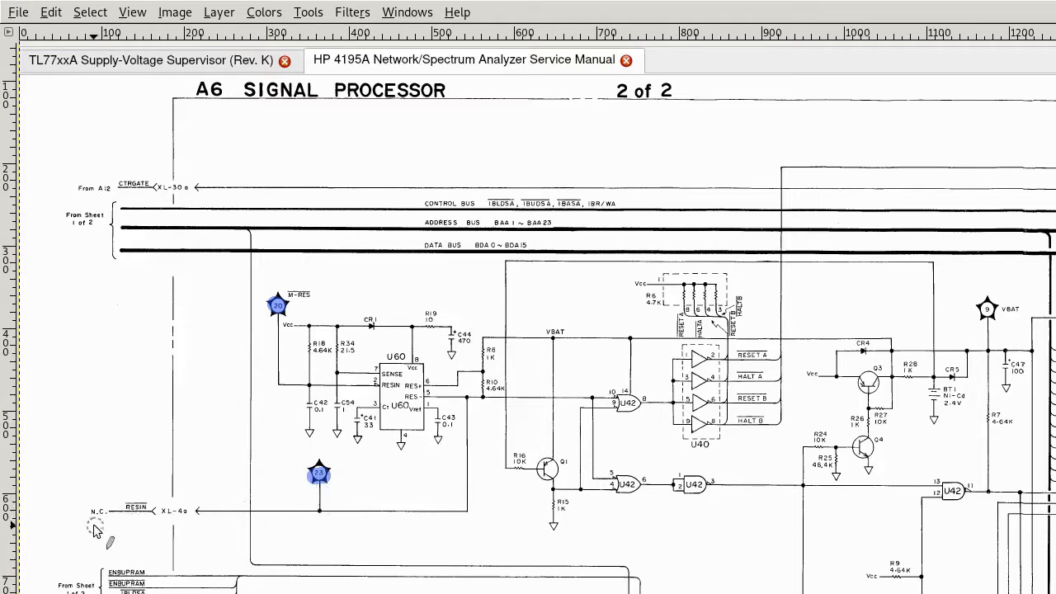
{"action": "mouse_move", "coordinate": [235, 515]}
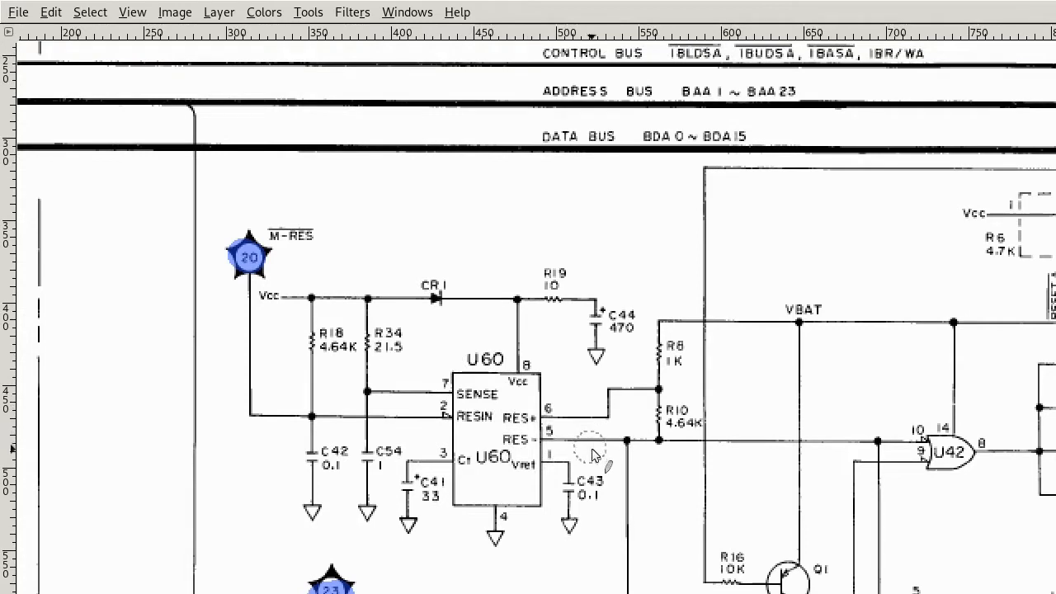
{"action": "mouse_move", "coordinate": [626, 466]}
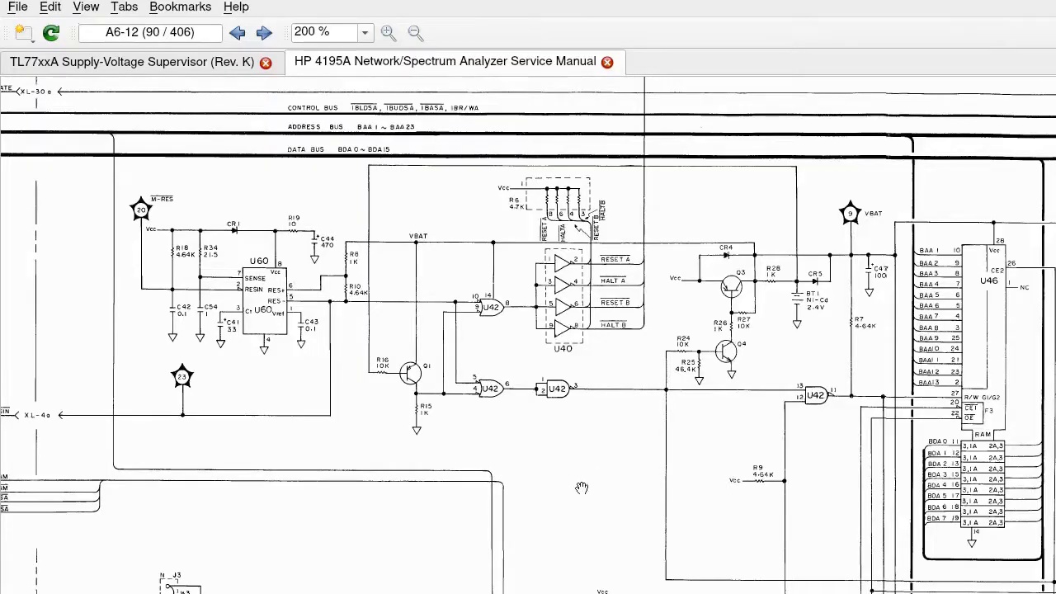
{"action": "scroll", "scroll_direction": "down", "scroll_amount": 3}
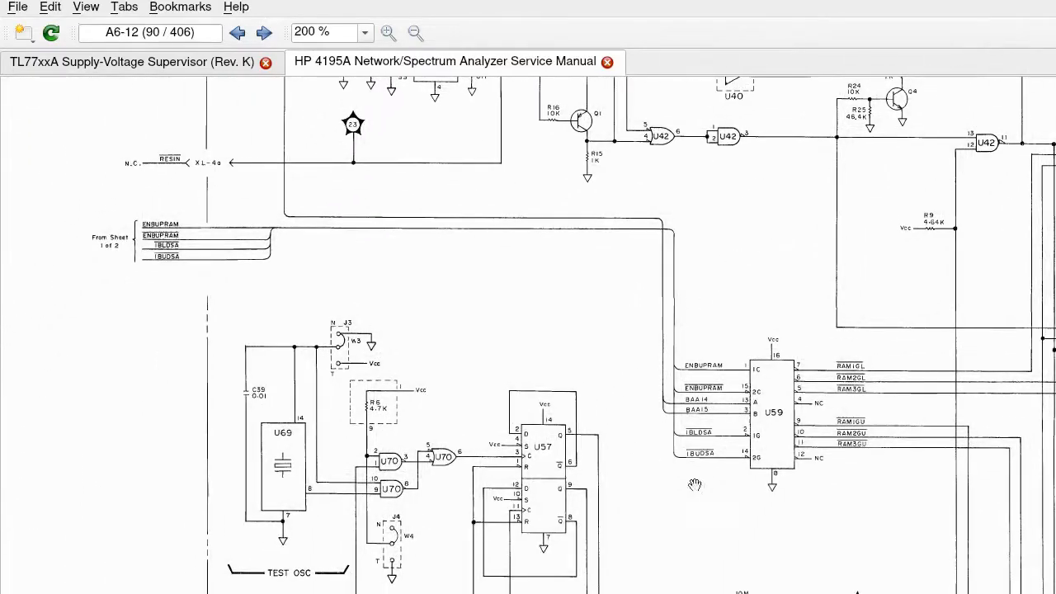
{"action": "scroll", "scroll_direction": "down", "scroll_amount": 3}
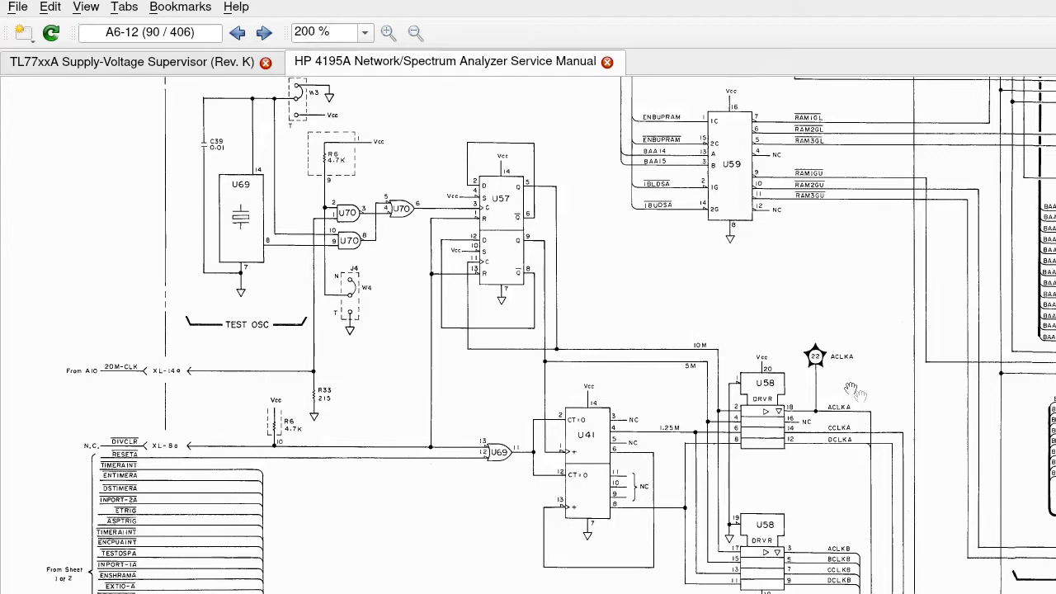
{"action": "mouse_move", "coordinate": [837, 400]}
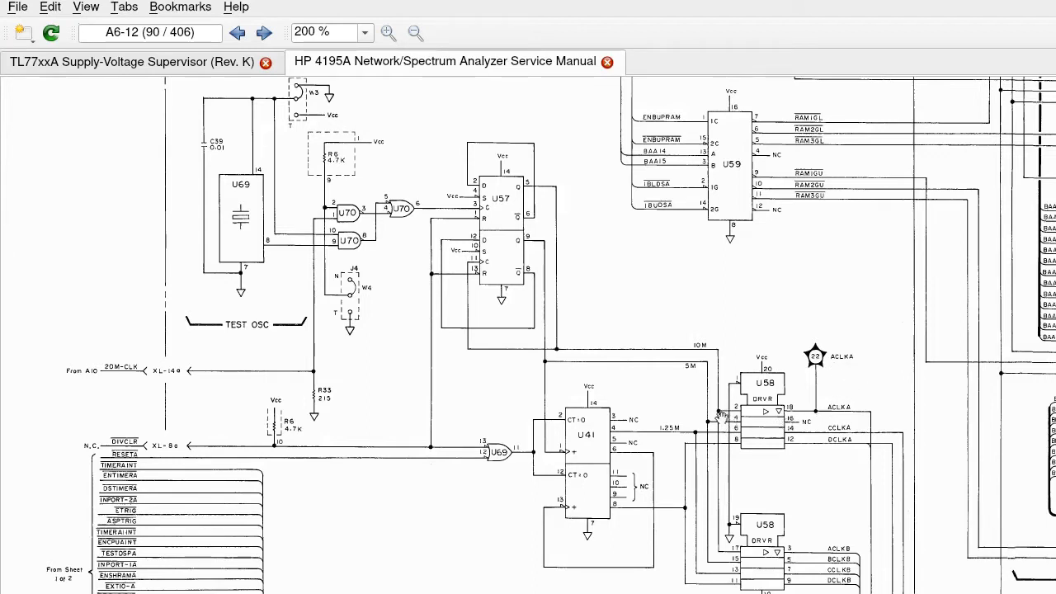
{"action": "mouse_move", "coordinate": [437, 194]}
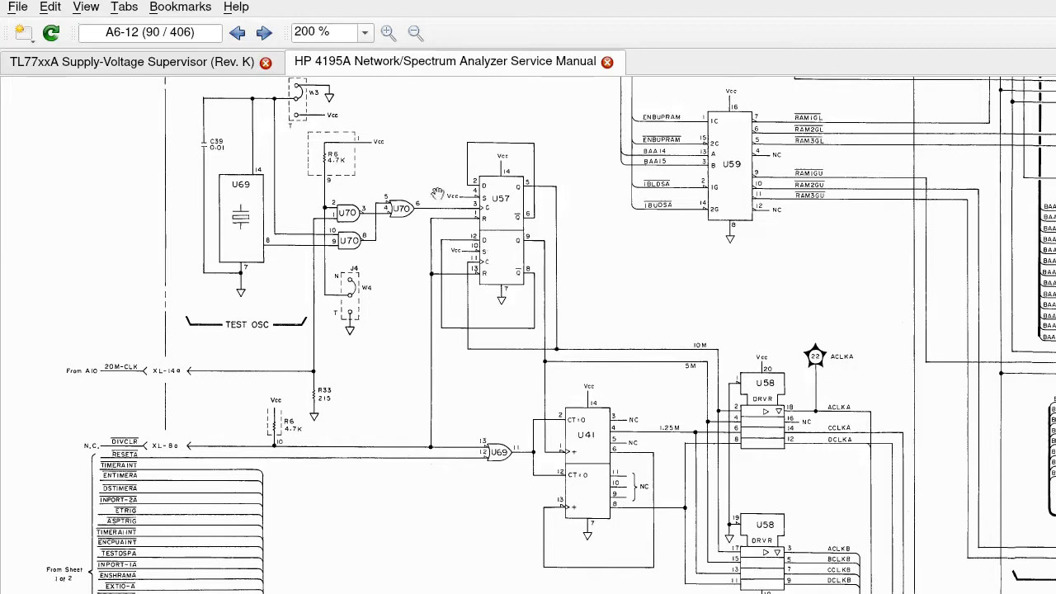
{"action": "scroll", "scroll_direction": "down", "scroll_amount": 3}
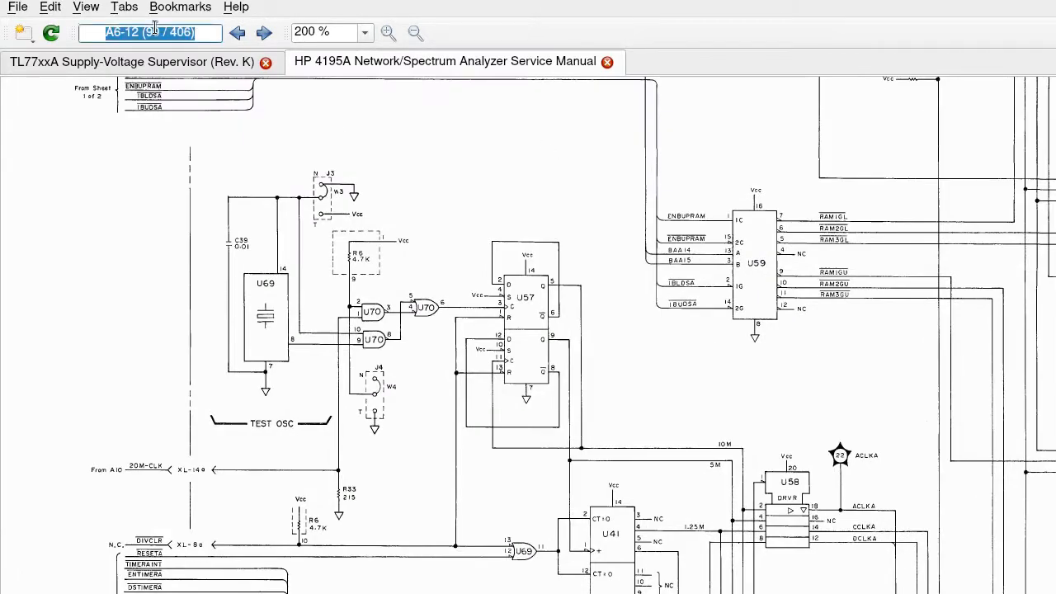
Jump to page A6-10 and scroll down to the HALT and RESET test points 3, 4 and 5.
{"action": "left_click", "coordinate": [238, 32]}
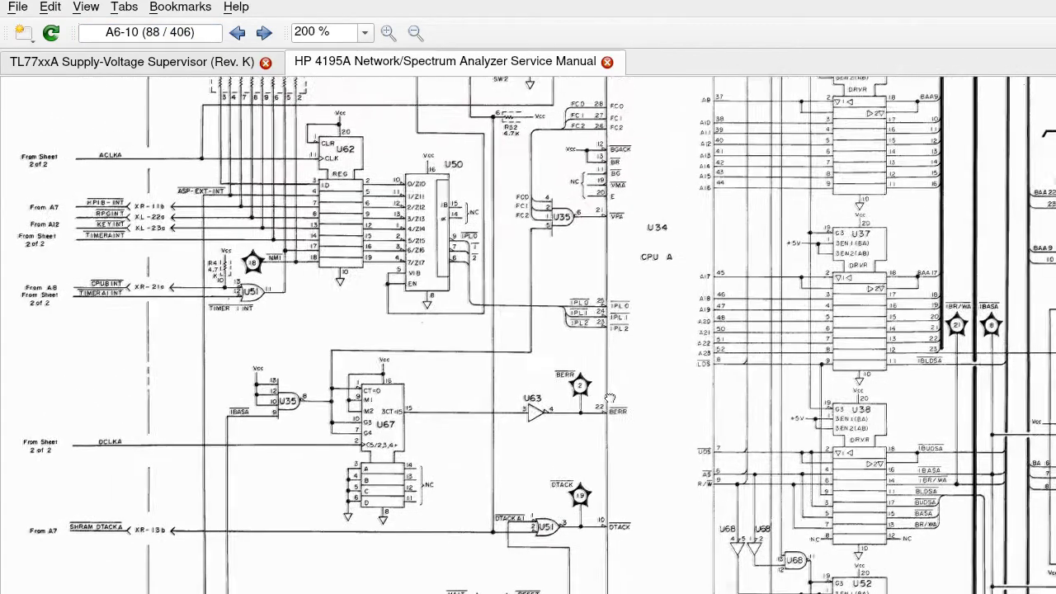
{"action": "scroll", "scroll_direction": "down", "scroll_amount": 3}
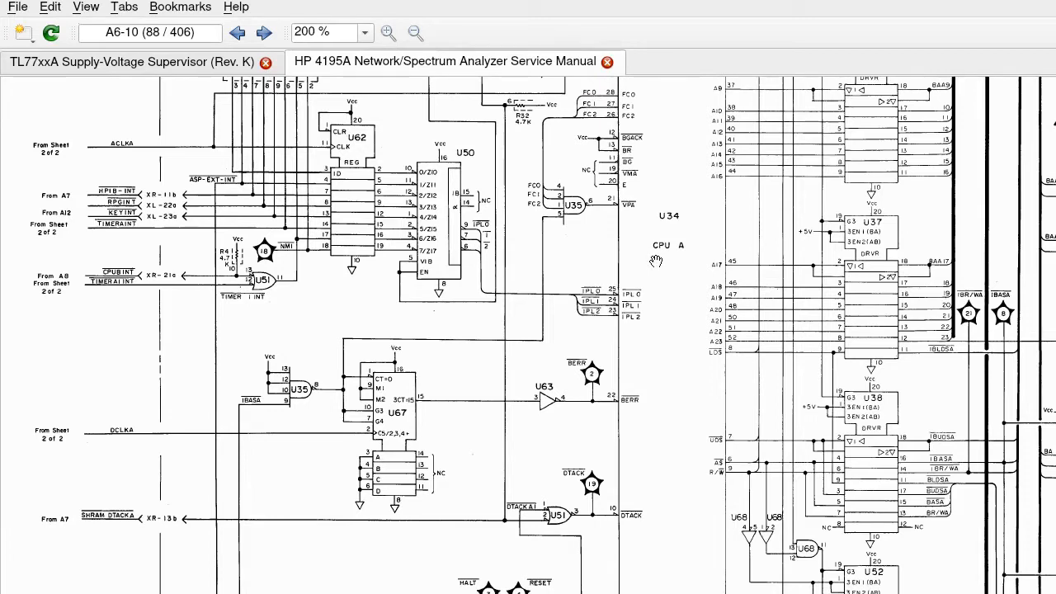
{"action": "scroll", "scroll_direction": "down", "scroll_amount": 3}
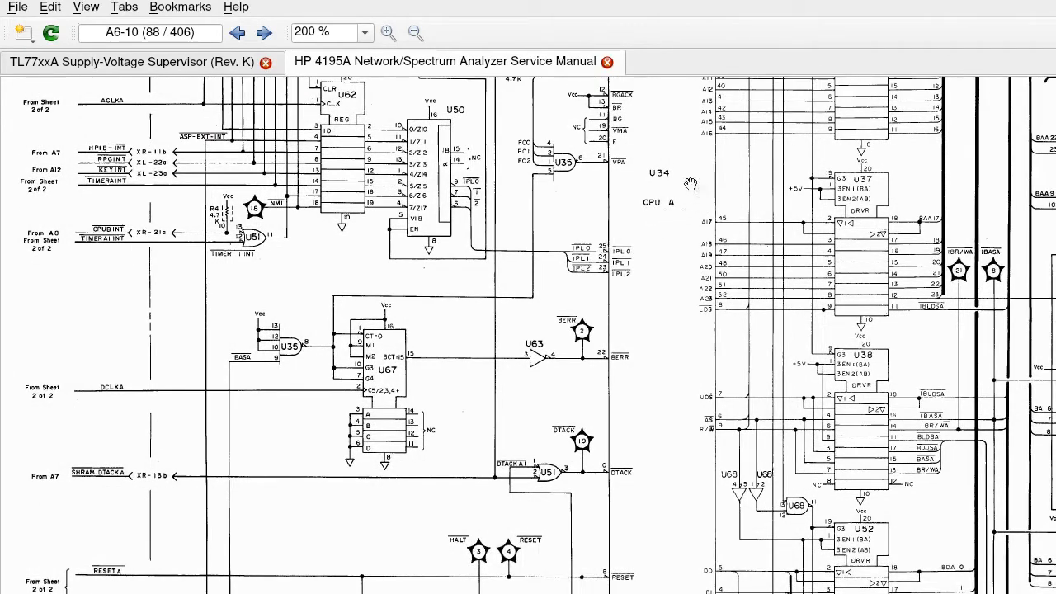
{"action": "scroll", "scroll_direction": "down", "scroll_amount": 3}
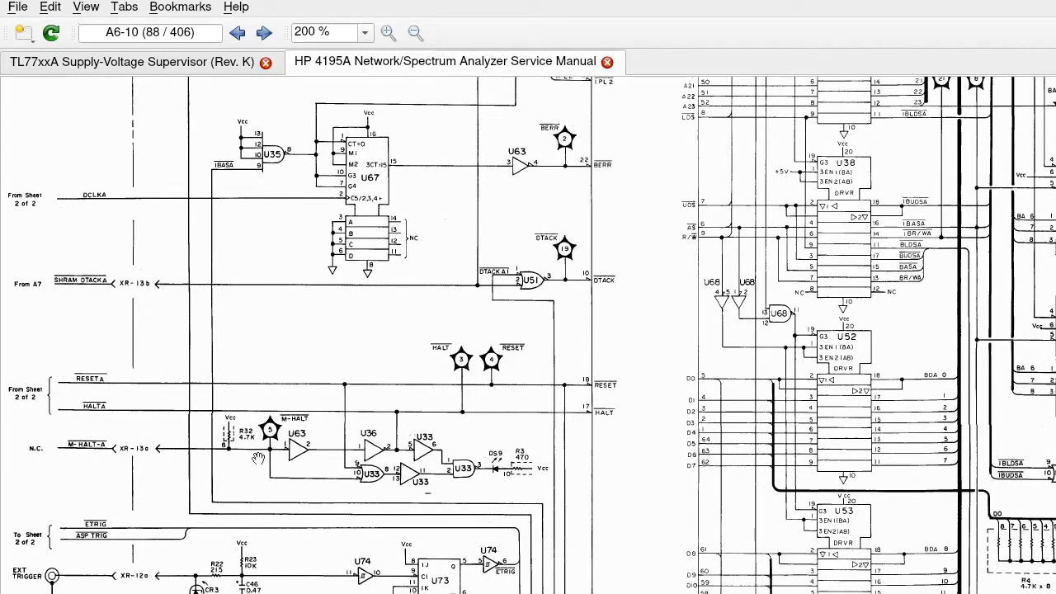
{"action": "mouse_move", "coordinate": [269, 454]}
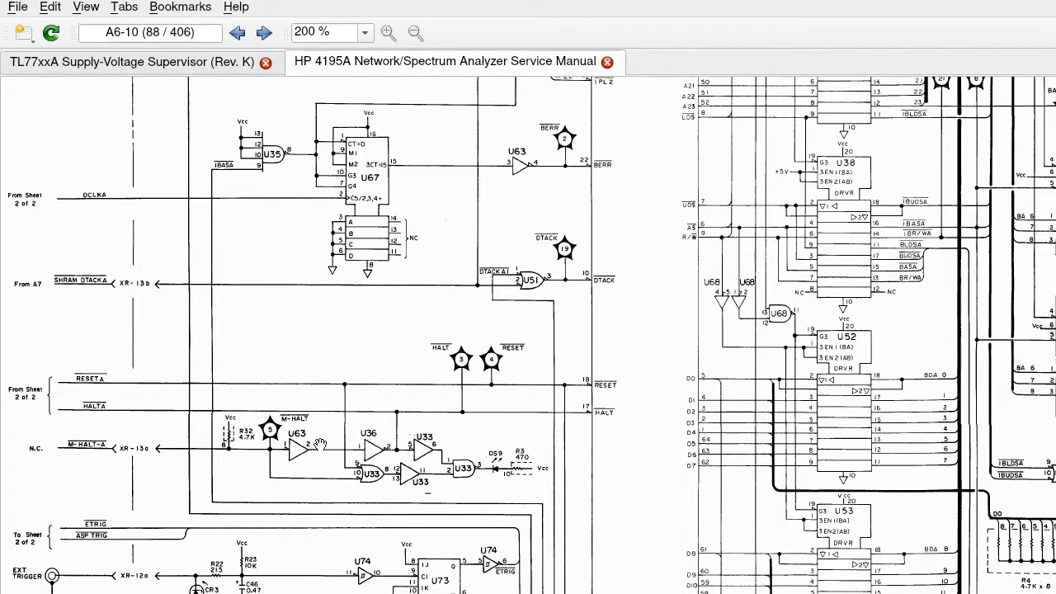
{"action": "scroll", "scroll_direction": "down", "scroll_amount": 3}
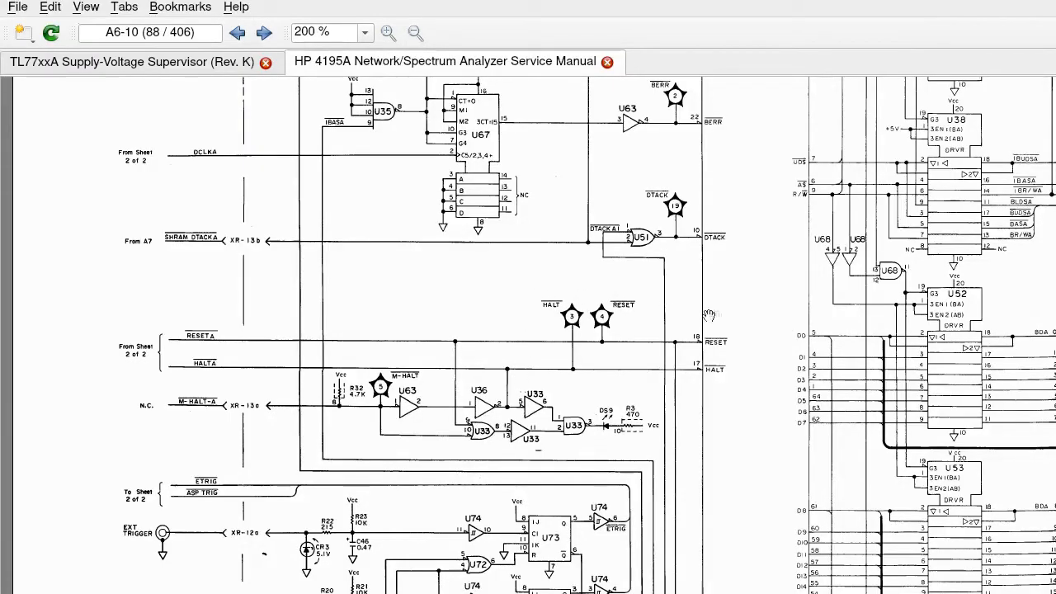
{"action": "mouse_move", "coordinate": [644, 322]}
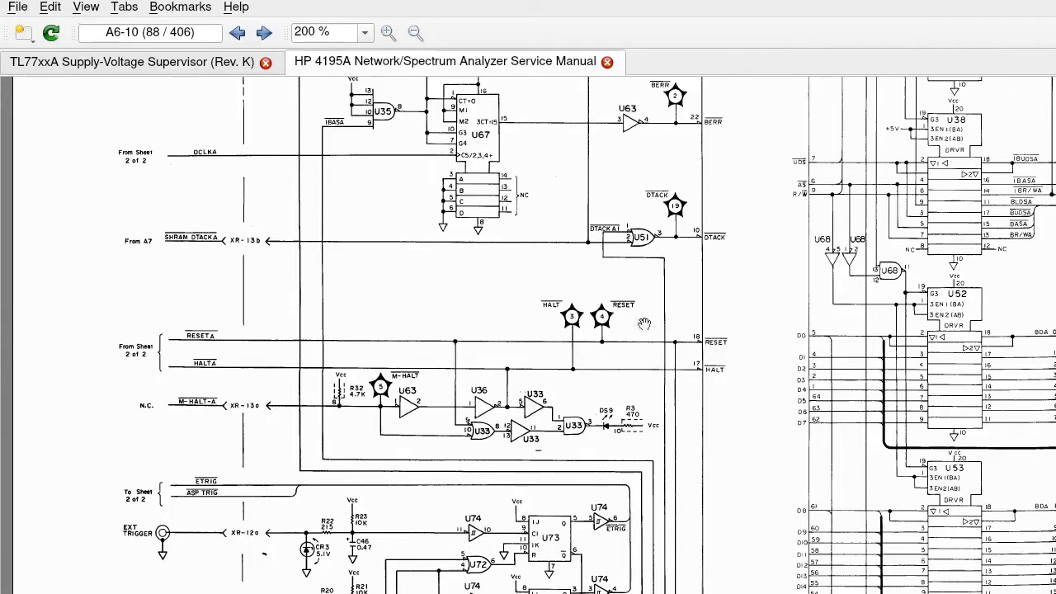
{"action": "mouse_move", "coordinate": [565, 334]}
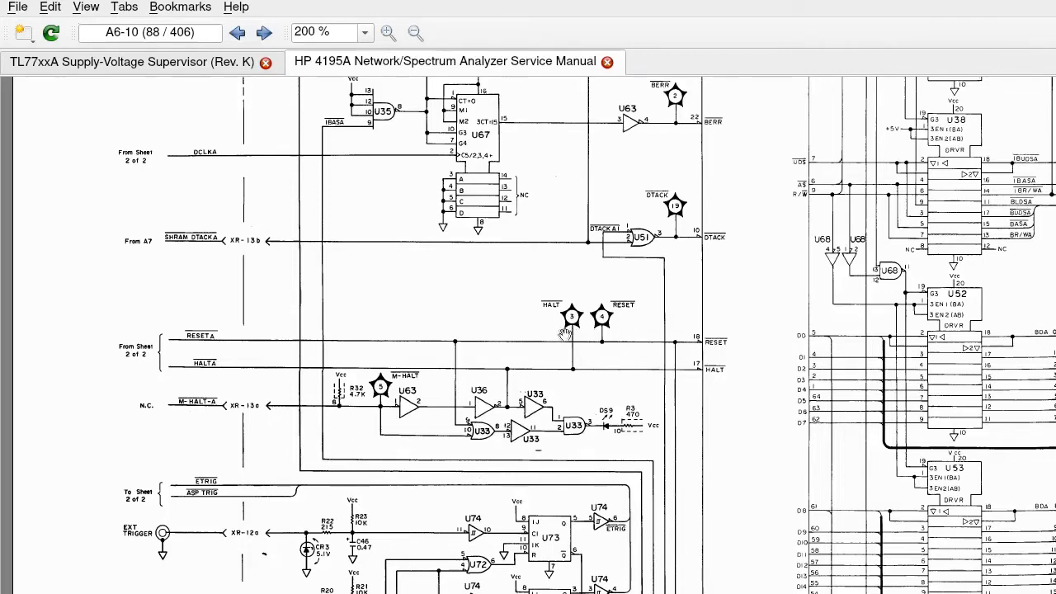
{"action": "mouse_move", "coordinate": [566, 342]}
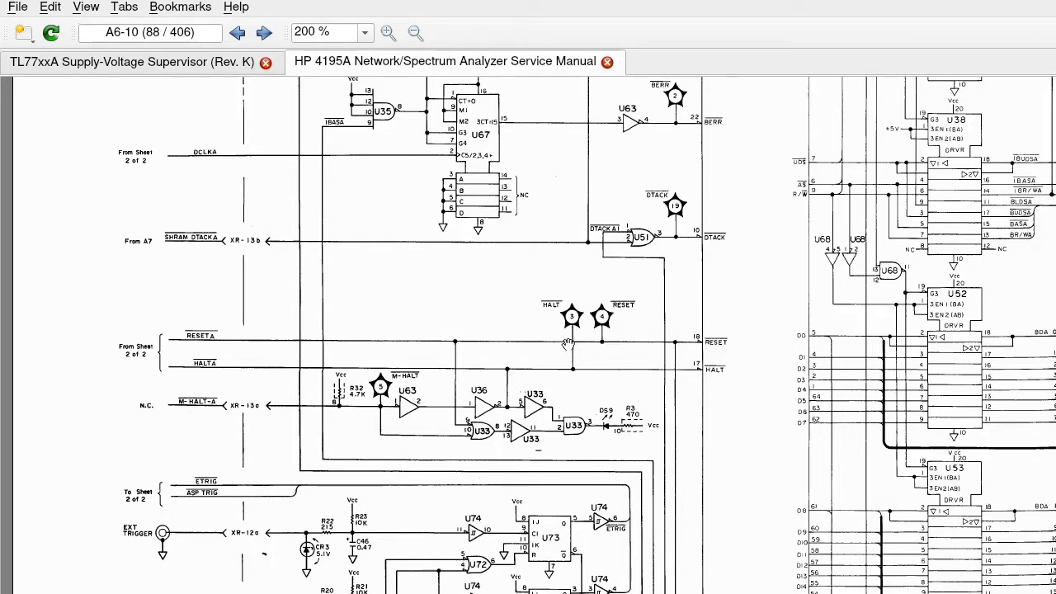
{"action": "mouse_move", "coordinate": [561, 330]}
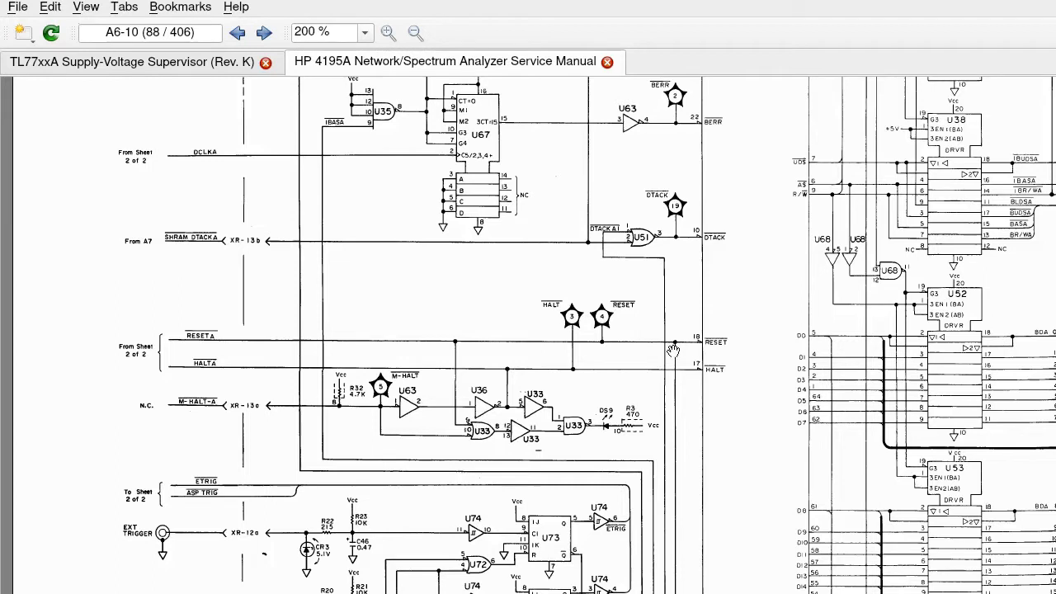
{"action": "mouse_move", "coordinate": [760, 345]}
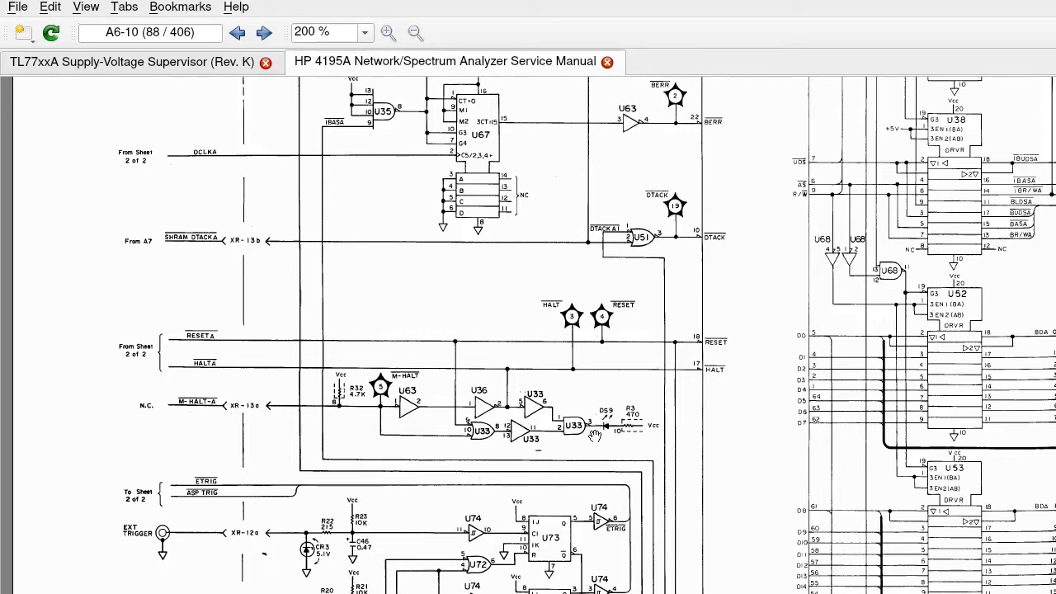
{"action": "mouse_move", "coordinate": [610, 425]}
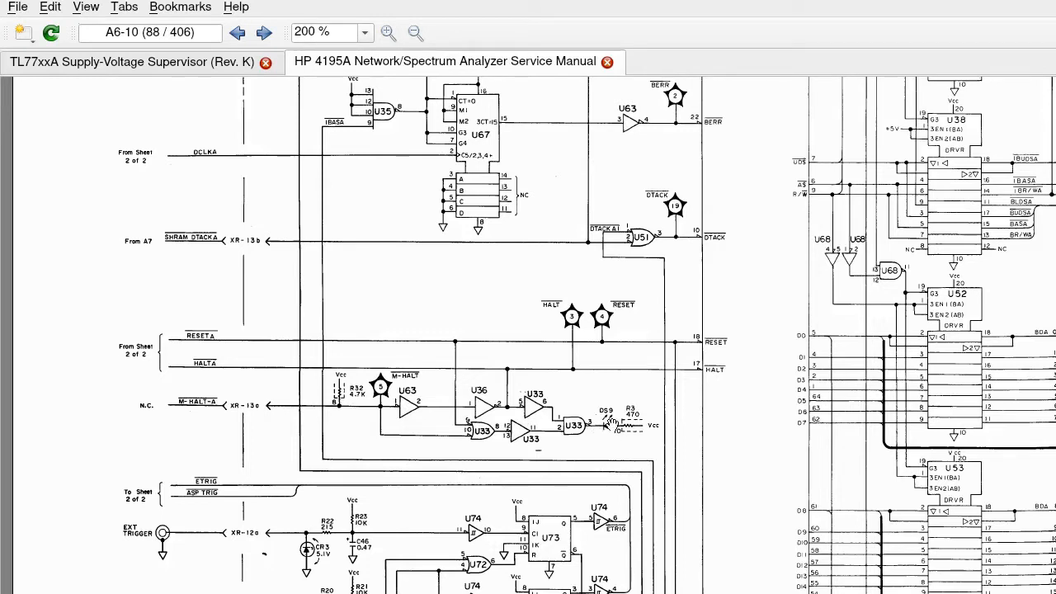
{"action": "mouse_move", "coordinate": [609, 425]}
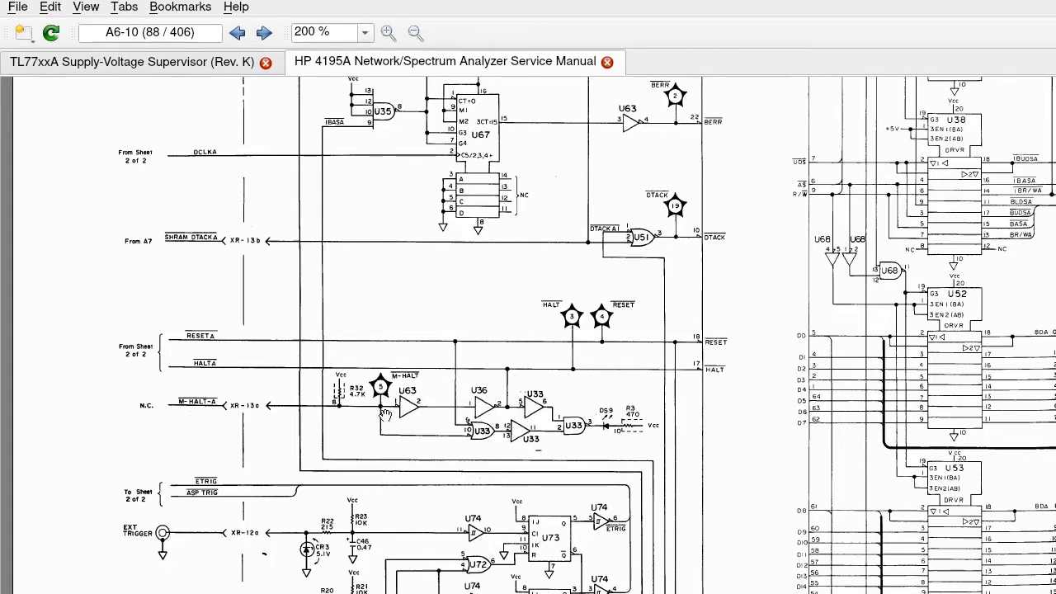
{"action": "mouse_move", "coordinate": [198, 411]}
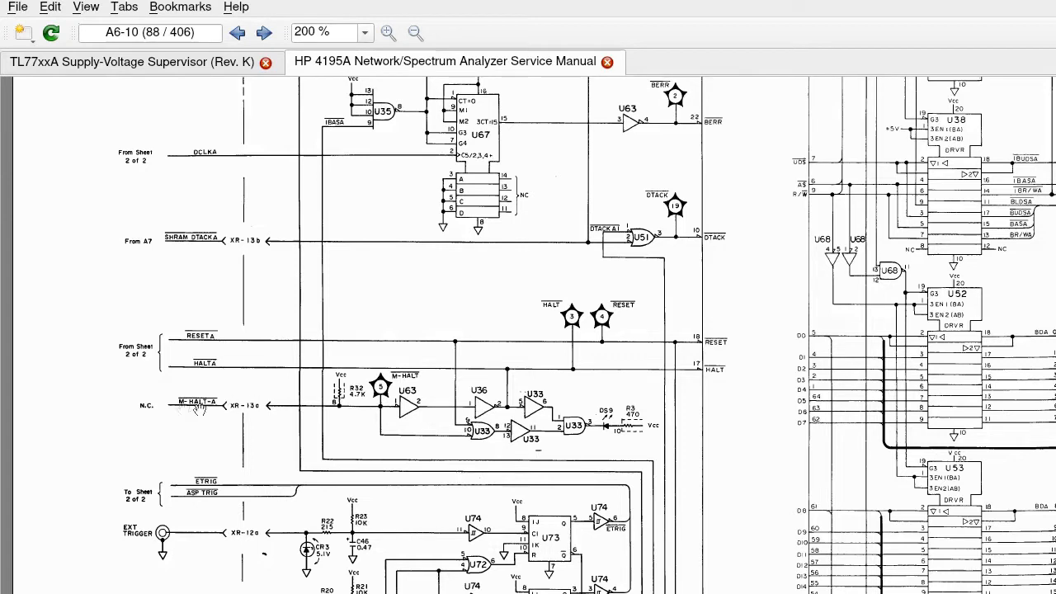
{"action": "mouse_move", "coordinate": [512, 388]}
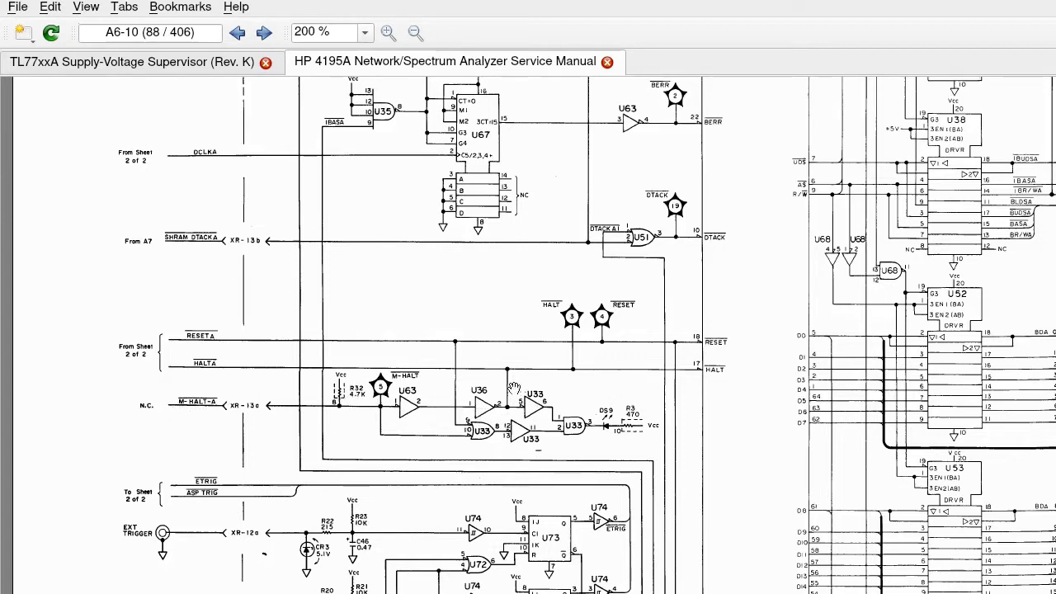
{"action": "mouse_move", "coordinate": [615, 309]}
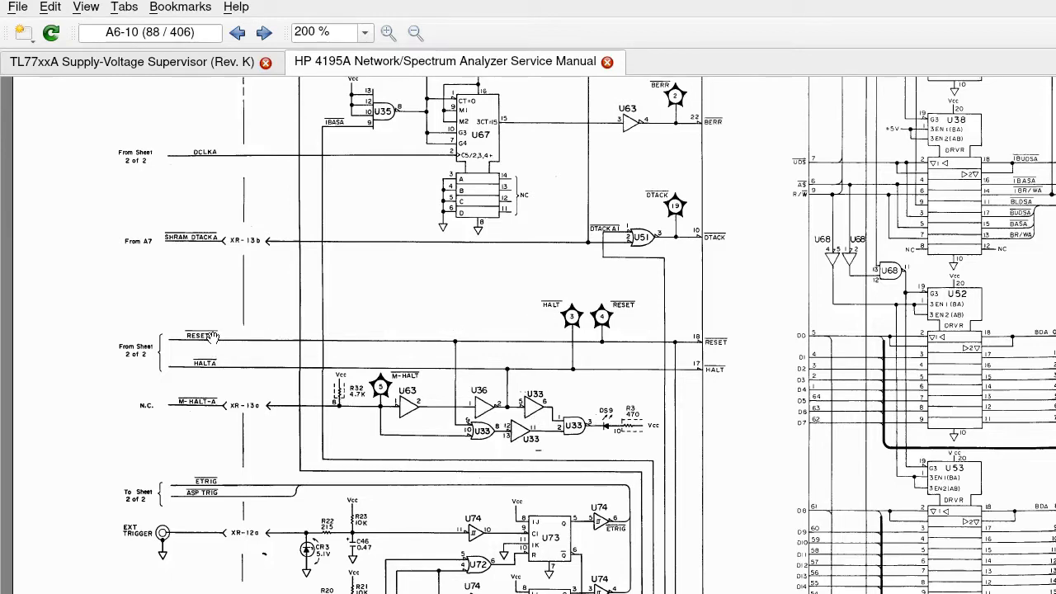
Jump to schematic page A6-10 at 200% zoom from the page number box.
{"action": "left_click", "coordinate": [148, 32]}
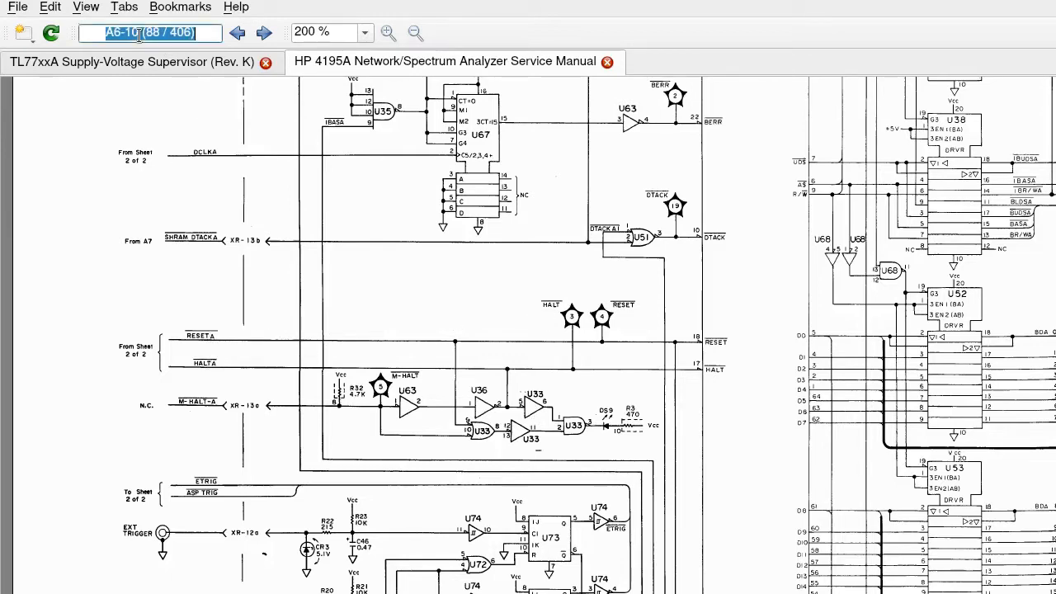
{"action": "left_click", "coordinate": [237, 33]}
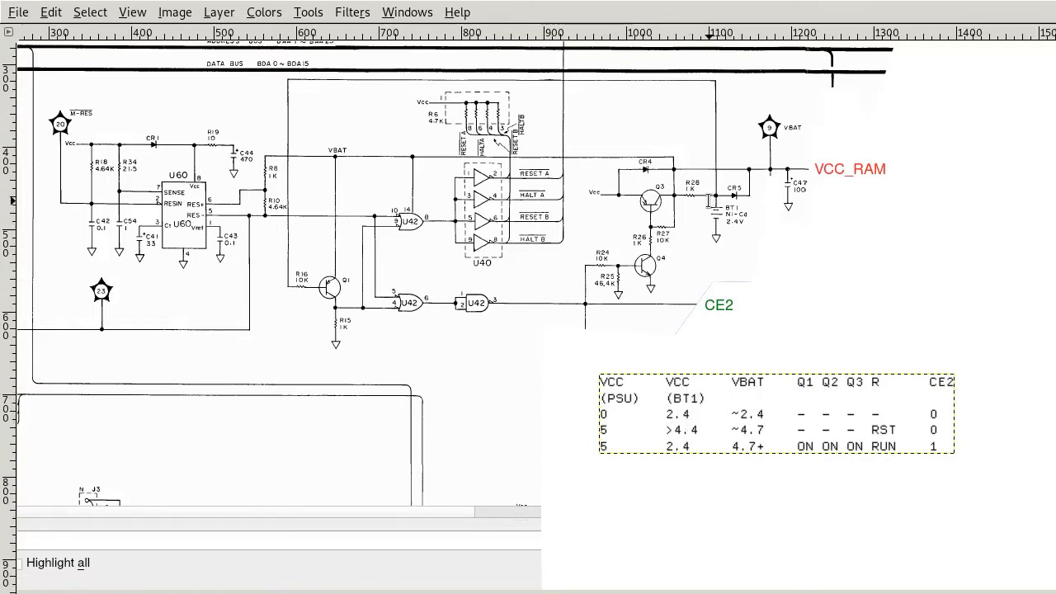
{"action": "mouse_move", "coordinate": [789, 142]}
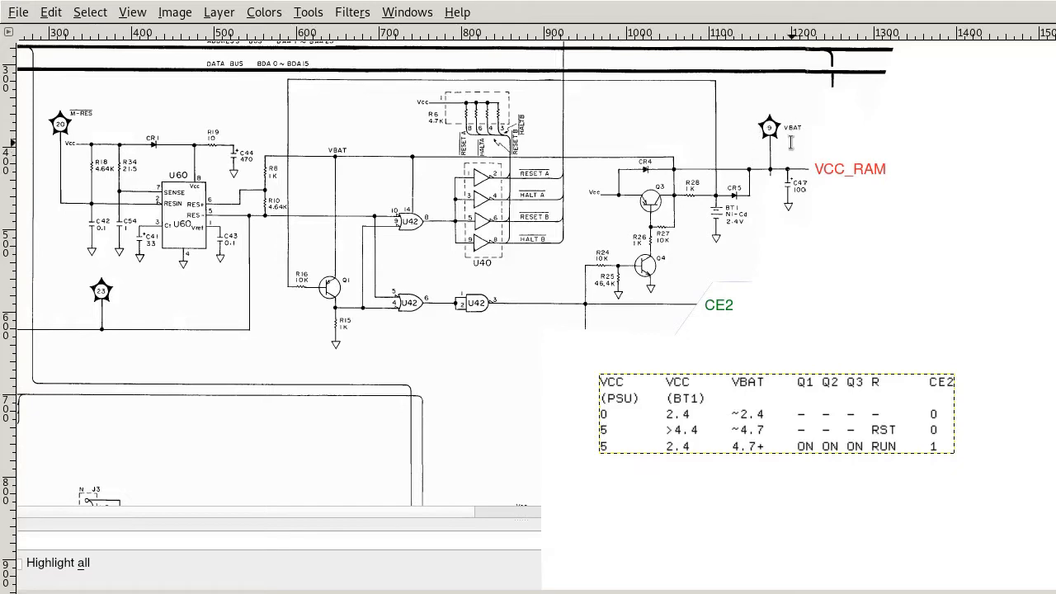
{"action": "mouse_move", "coordinate": [800, 161]}
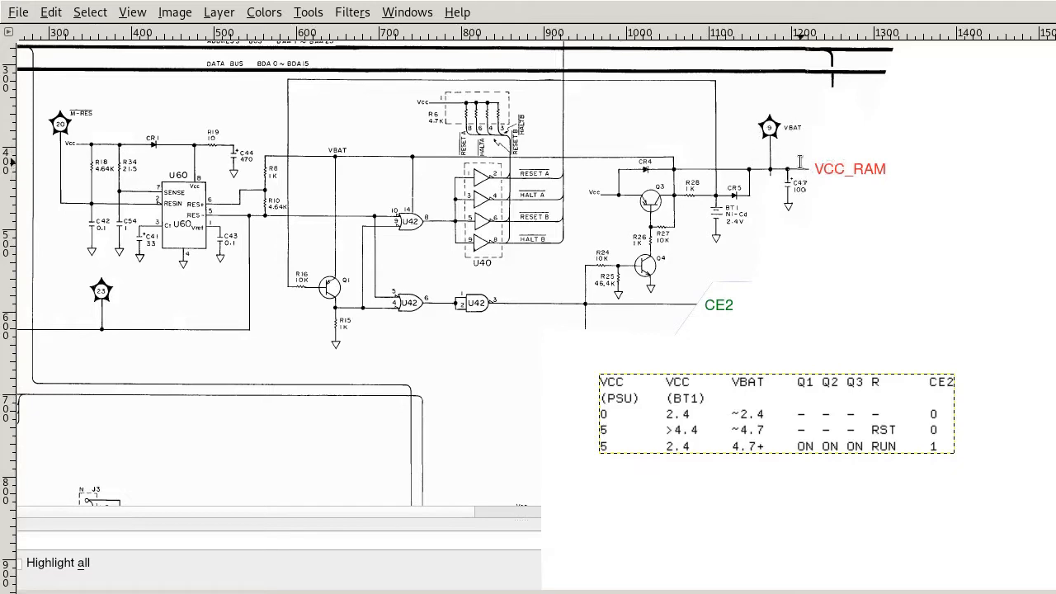
{"action": "mouse_move", "coordinate": [876, 157]}
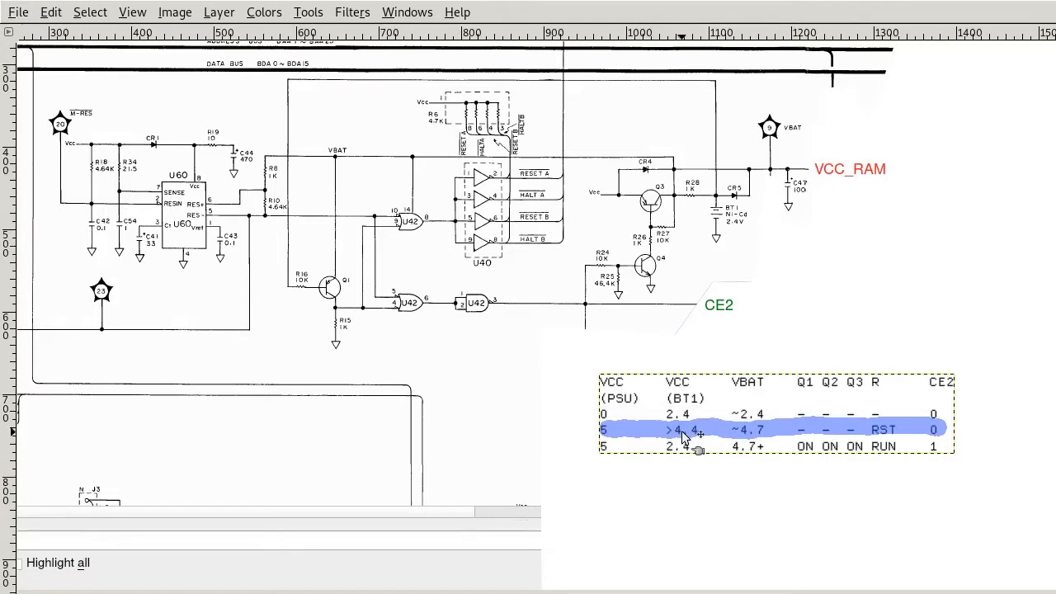
{"action": "mouse_move", "coordinate": [708, 435]}
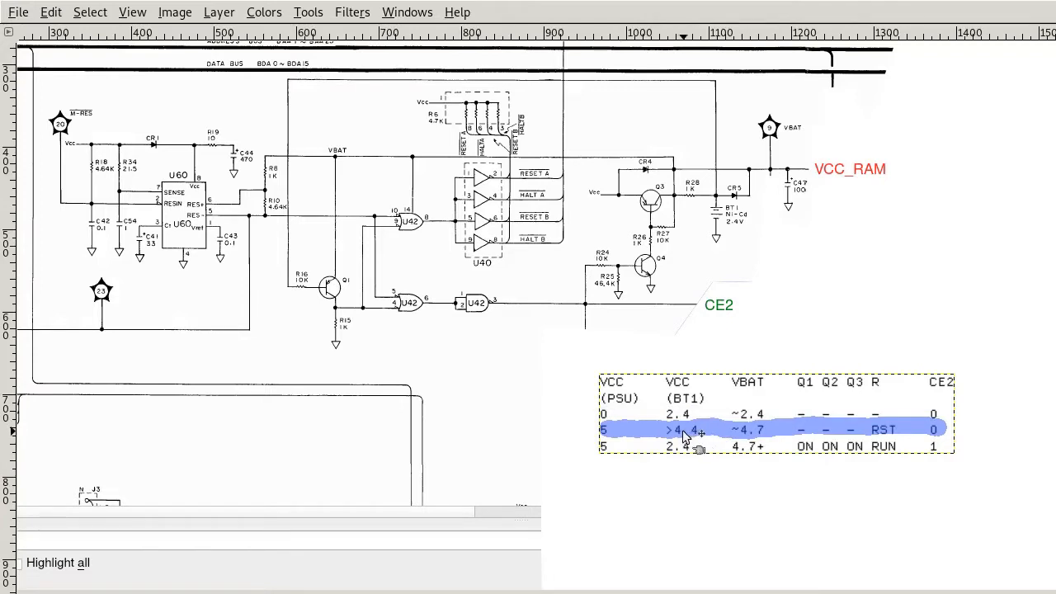
{"action": "mouse_move", "coordinate": [689, 435]}
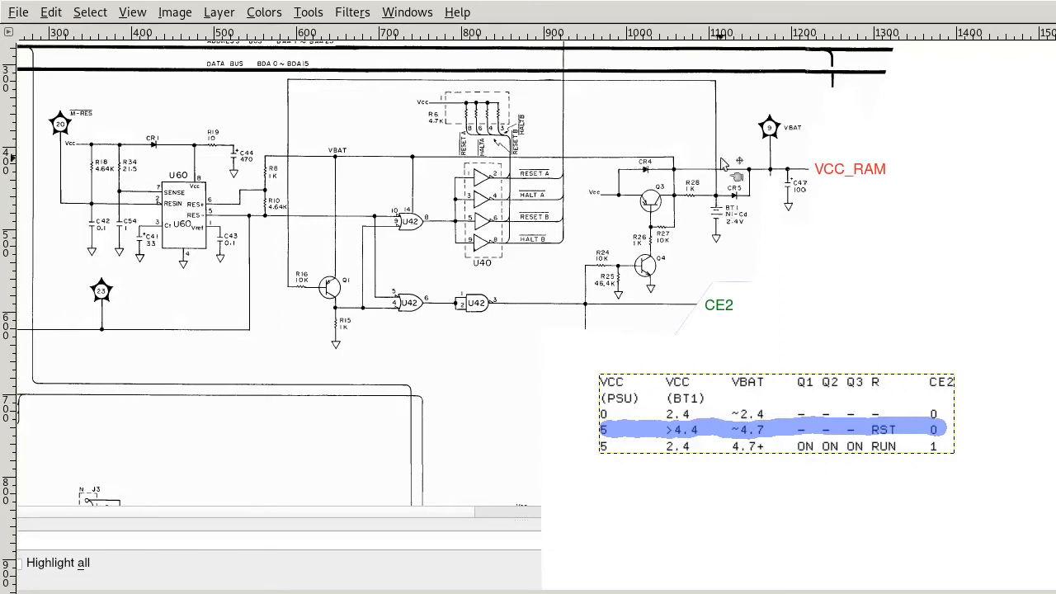
{"action": "mouse_move", "coordinate": [297, 211]}
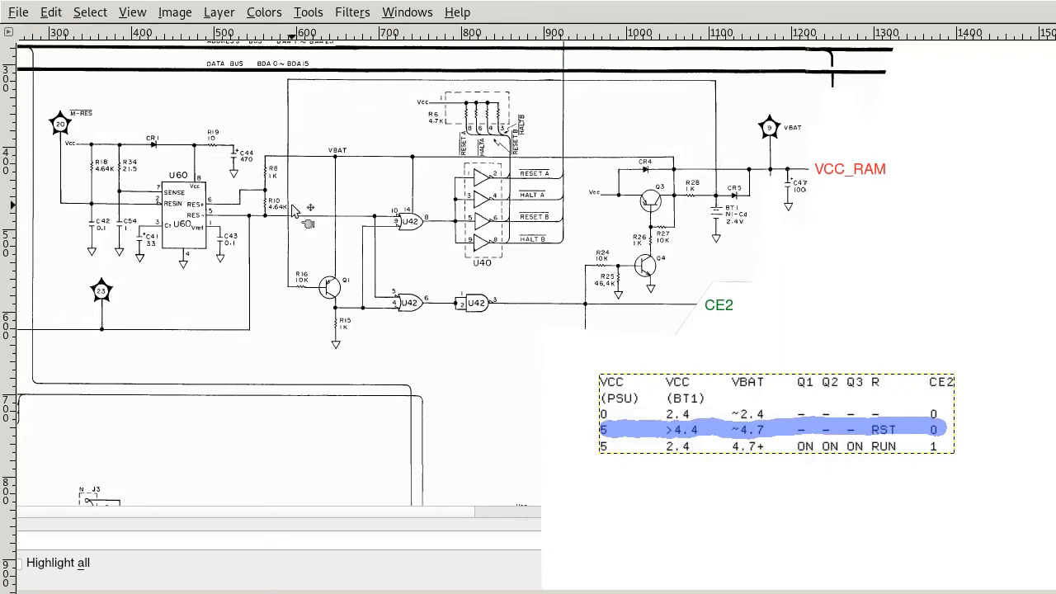
{"action": "mouse_move", "coordinate": [305, 291]}
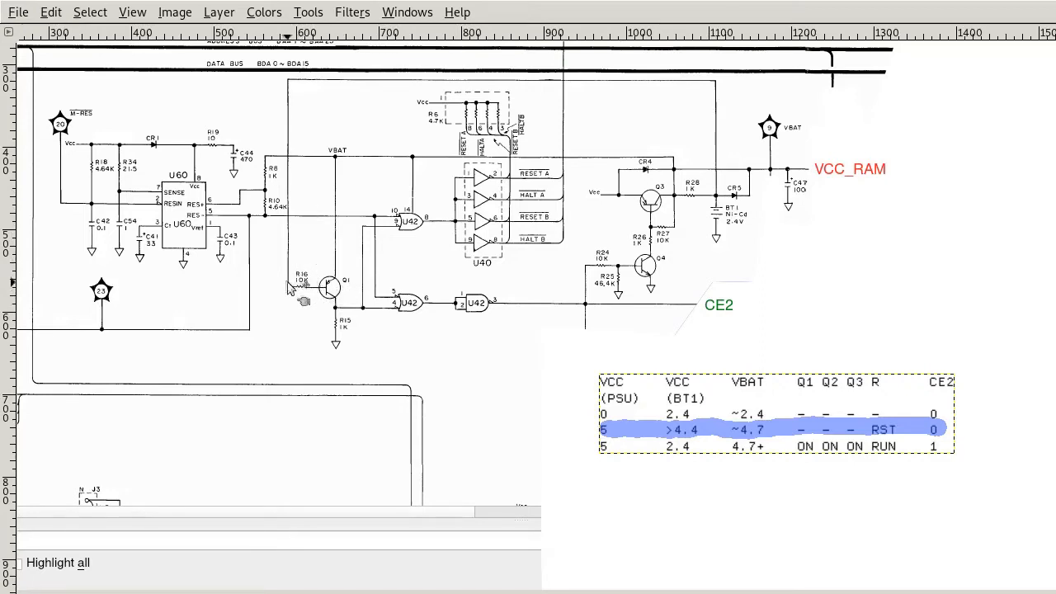
{"action": "mouse_move", "coordinate": [330, 161]}
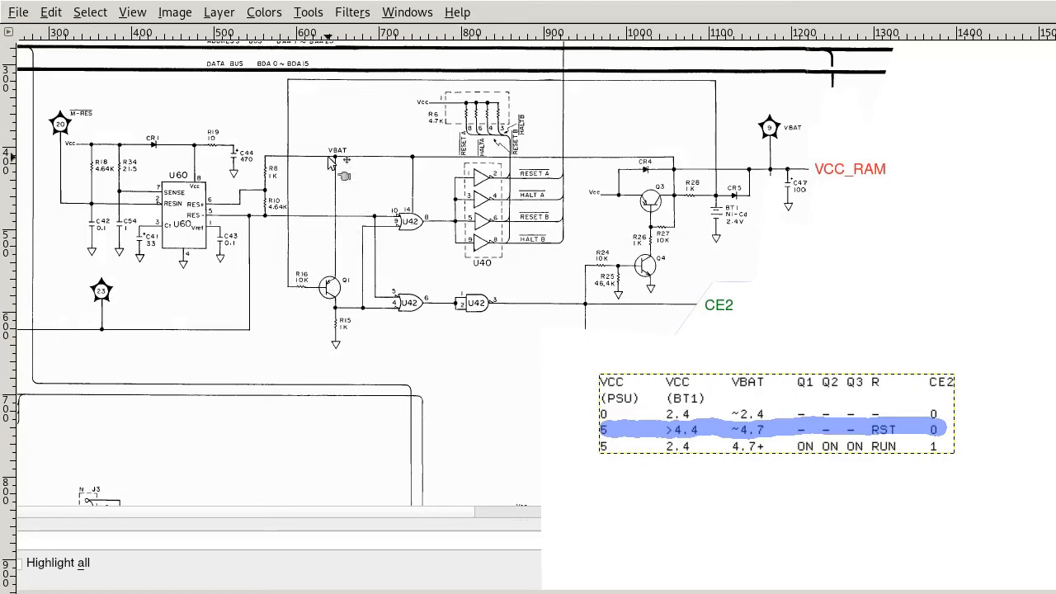
{"action": "mouse_move", "coordinate": [333, 161]}
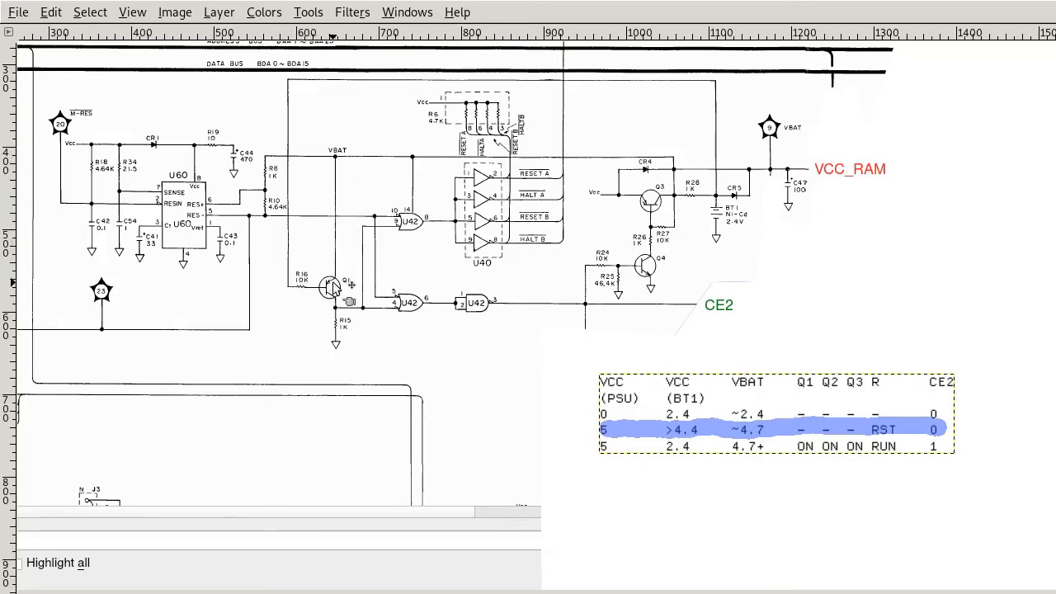
{"action": "mouse_move", "coordinate": [348, 338]}
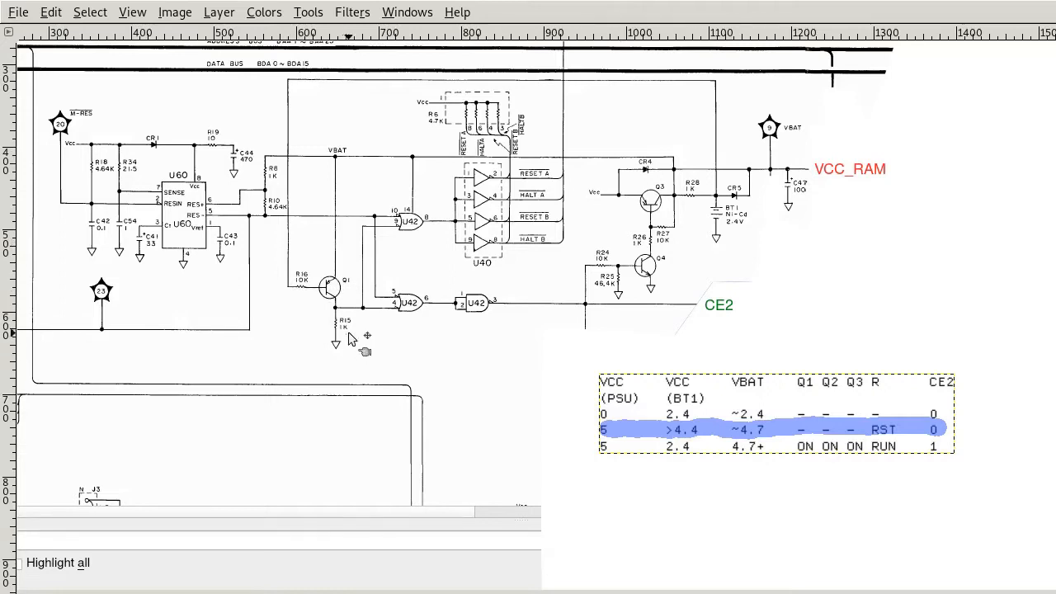
{"action": "mouse_move", "coordinate": [363, 314]}
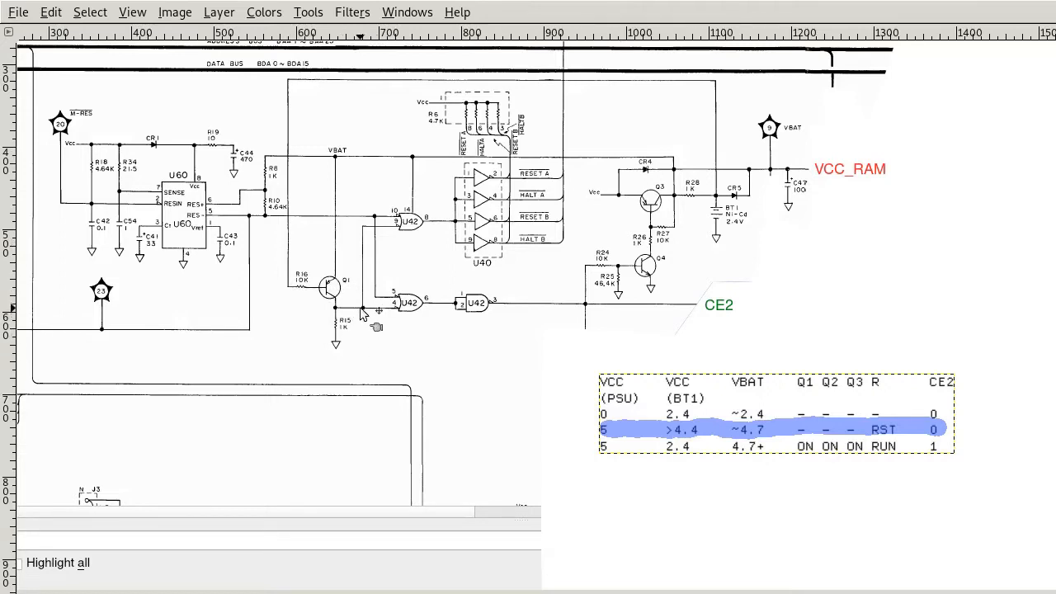
{"action": "mouse_move", "coordinate": [366, 308]}
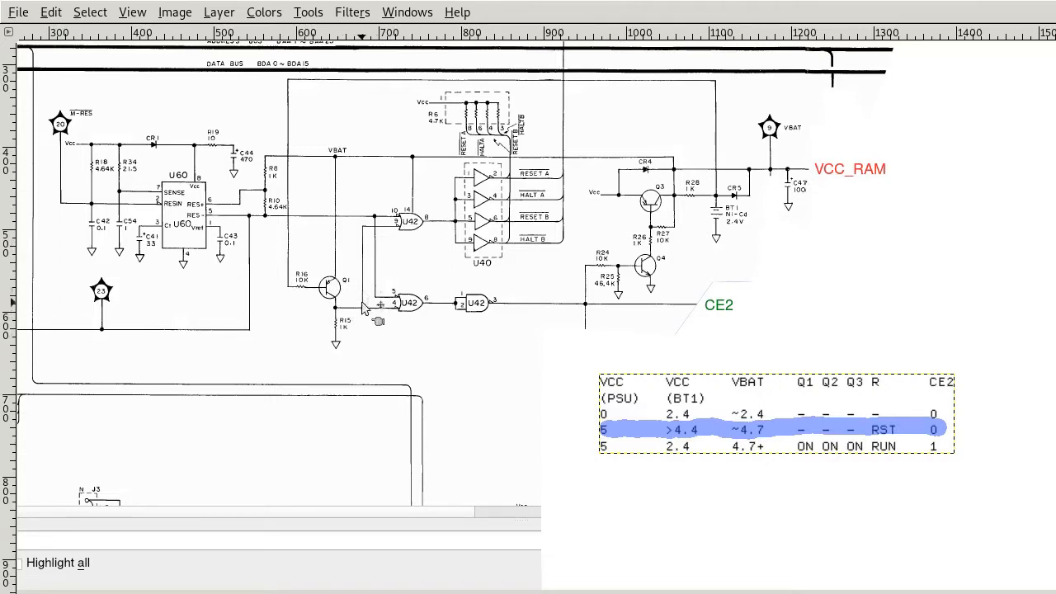
{"action": "mouse_move", "coordinate": [445, 221]}
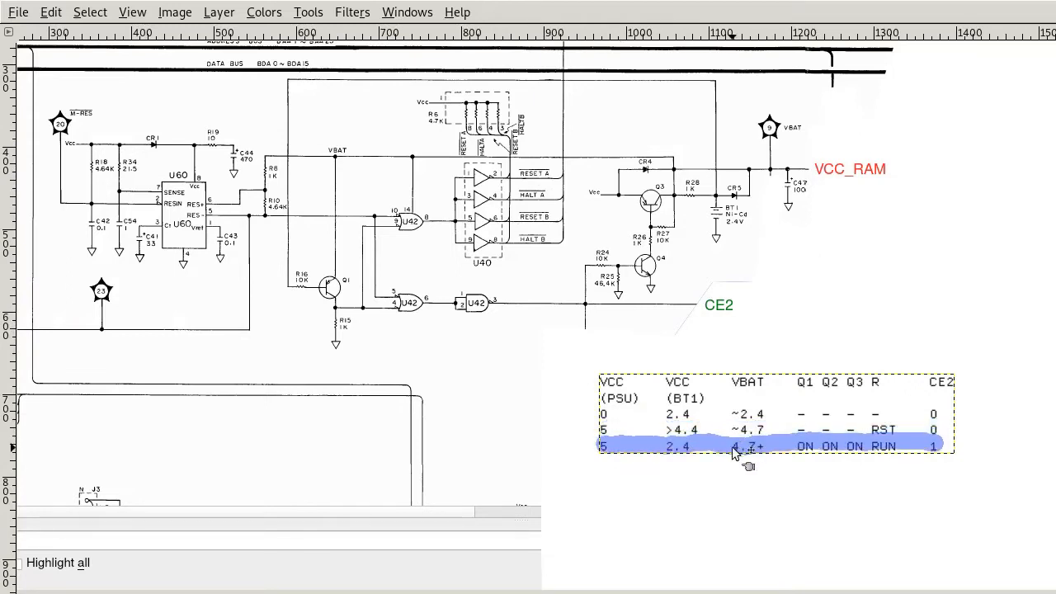
{"action": "mouse_move", "coordinate": [676, 454]}
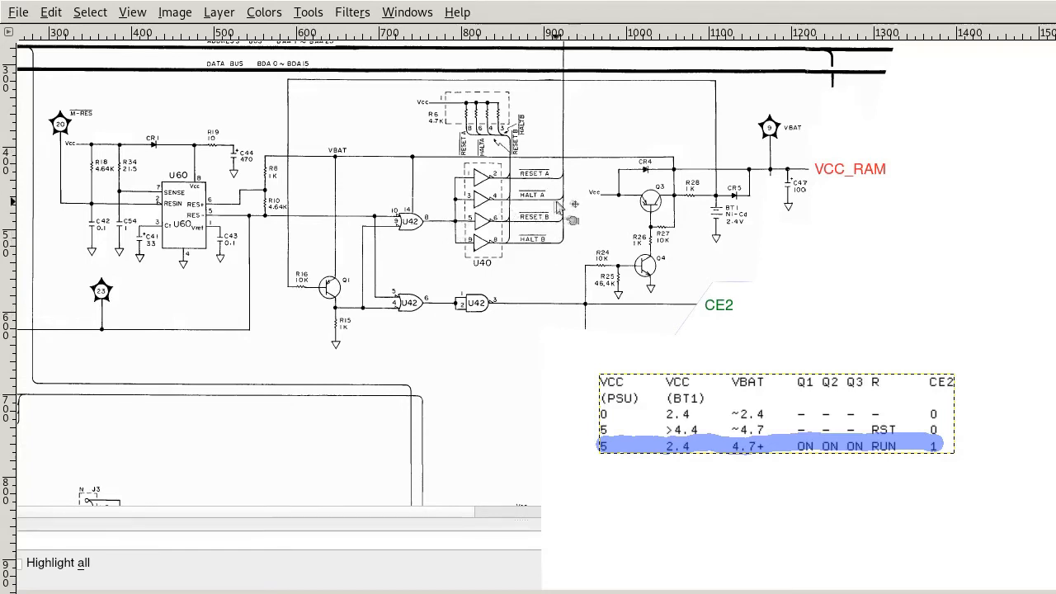
{"action": "mouse_move", "coordinate": [559, 213]}
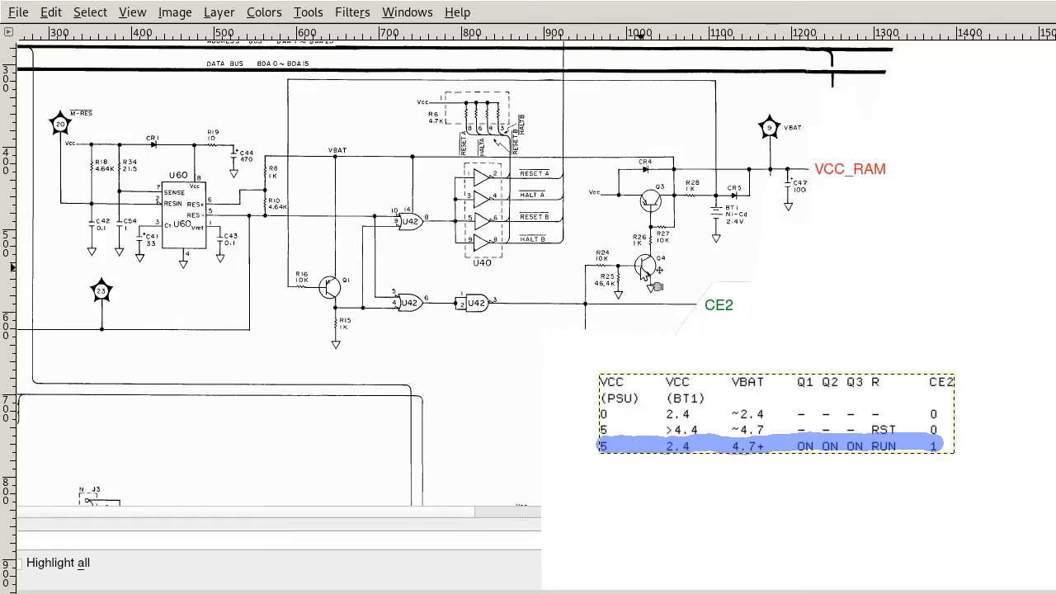
{"action": "mouse_move", "coordinate": [659, 213]}
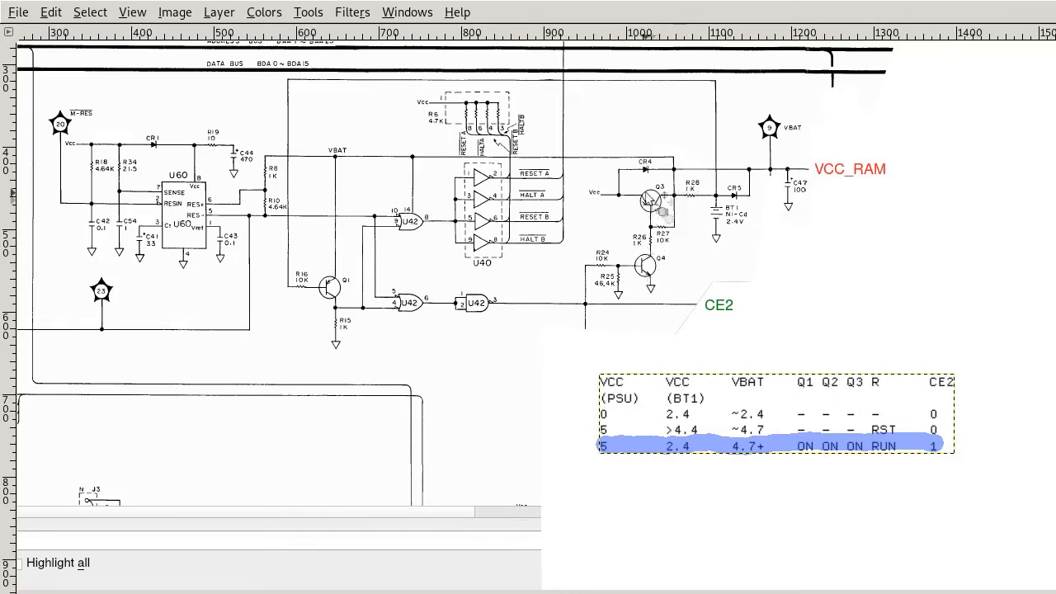
{"action": "mouse_move", "coordinate": [643, 174]}
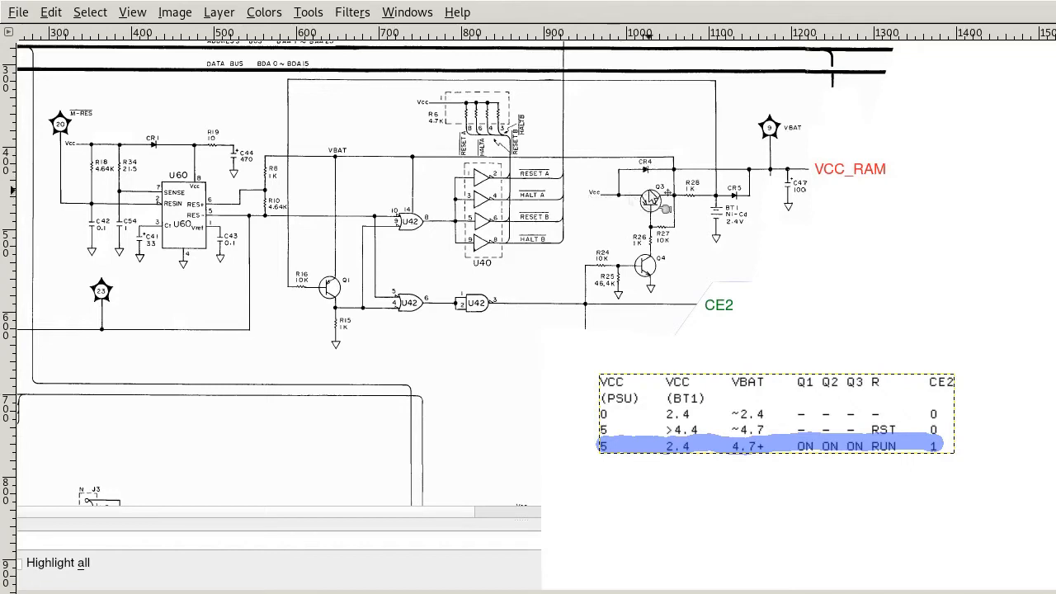
{"action": "mouse_move", "coordinate": [648, 198]}
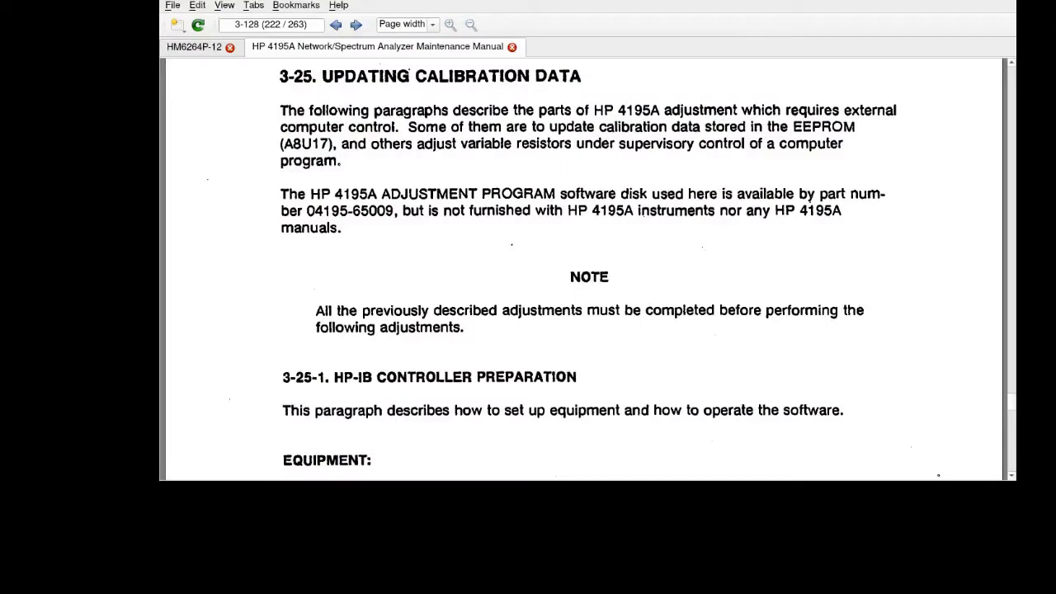
{"action": "mouse_move", "coordinate": [592, 212]}
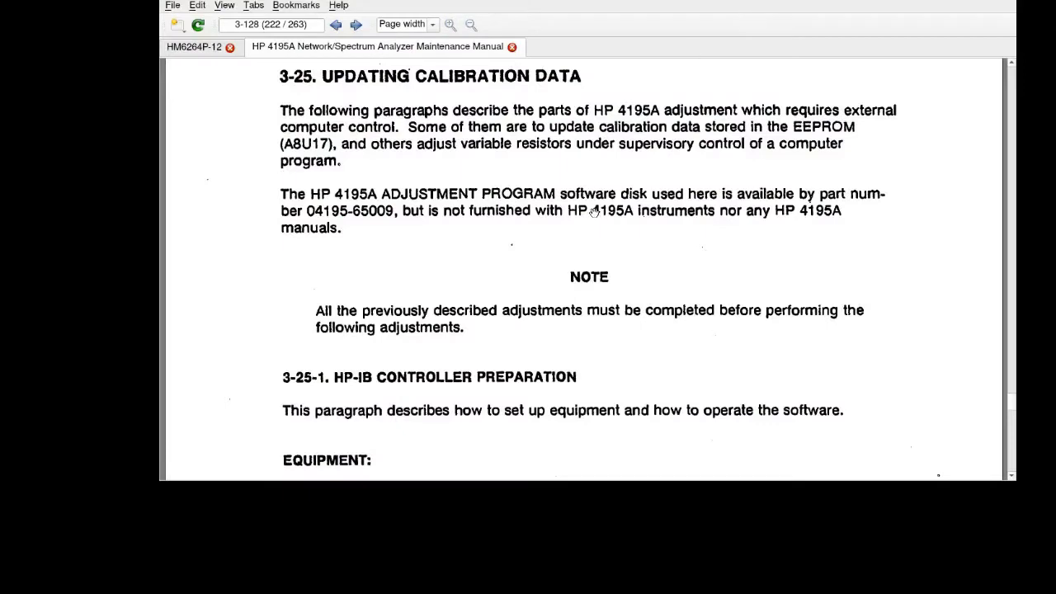
{"action": "mouse_move", "coordinate": [247, 226]}
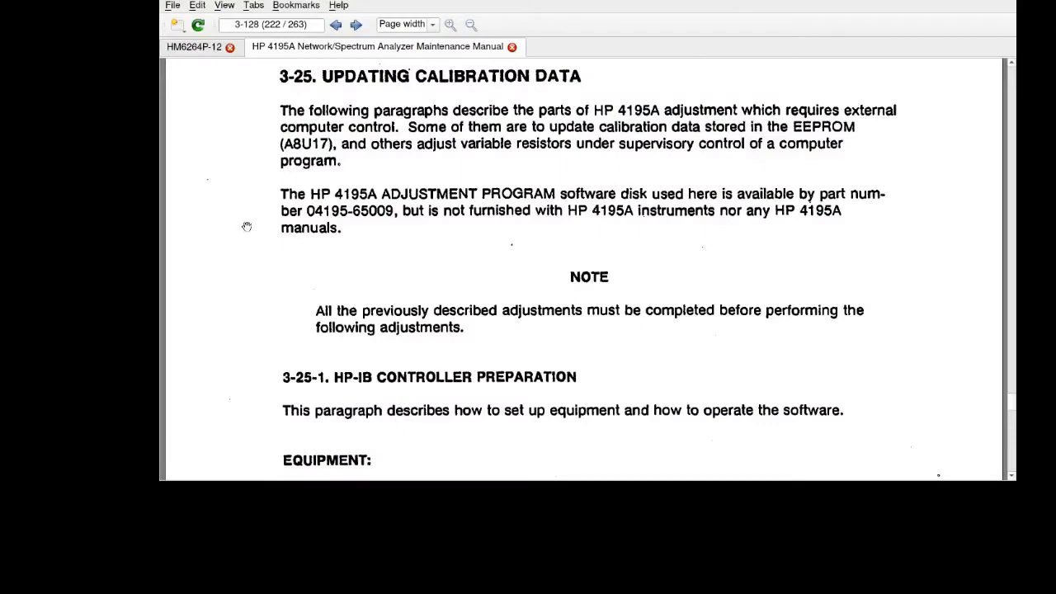
{"action": "mouse_move", "coordinate": [251, 228]}
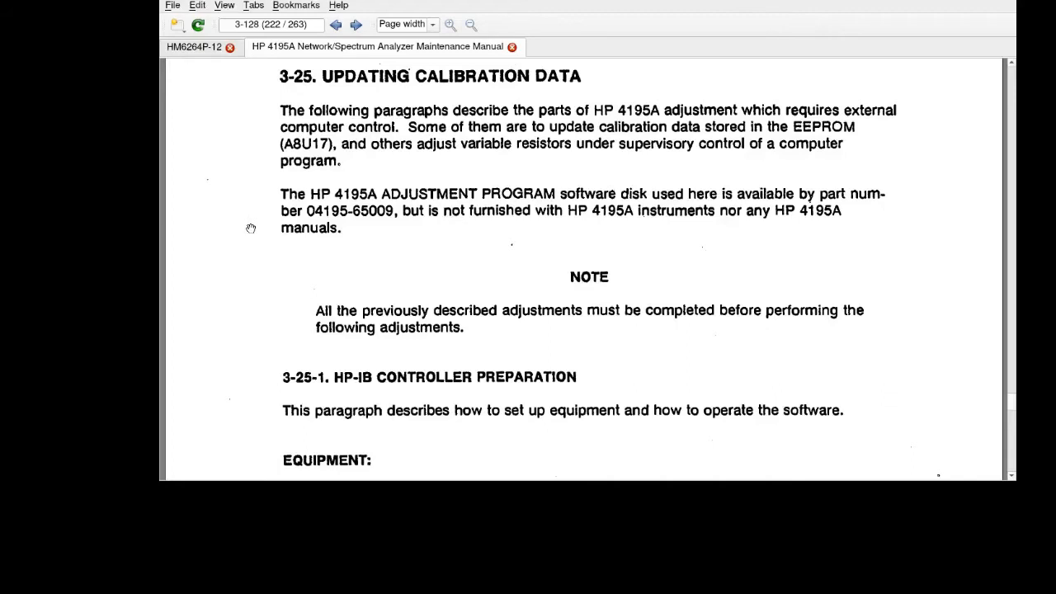
{"action": "mouse_move", "coordinate": [671, 192]}
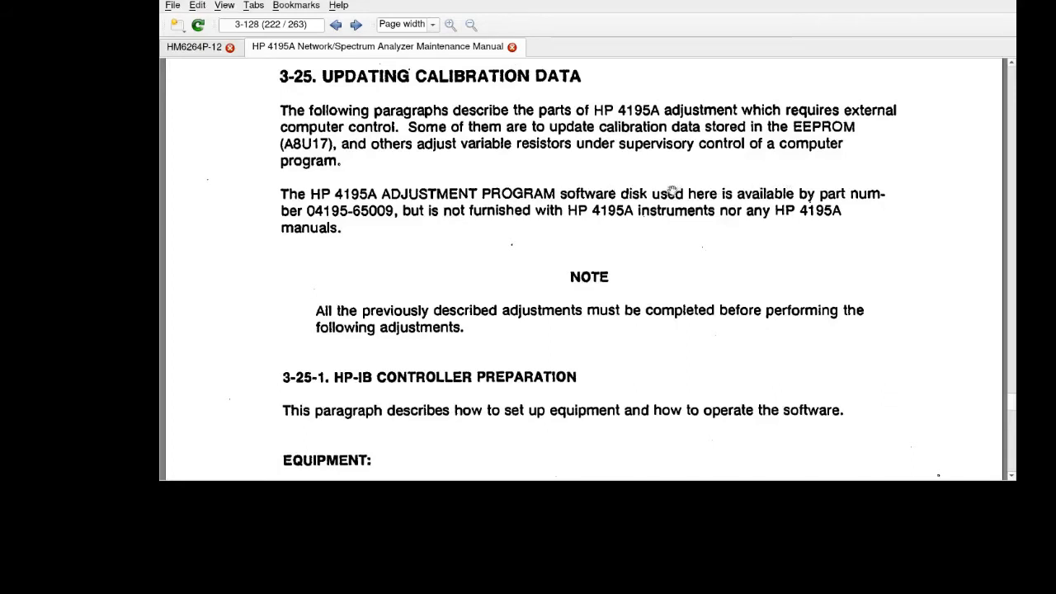
{"action": "mouse_move", "coordinate": [664, 223]}
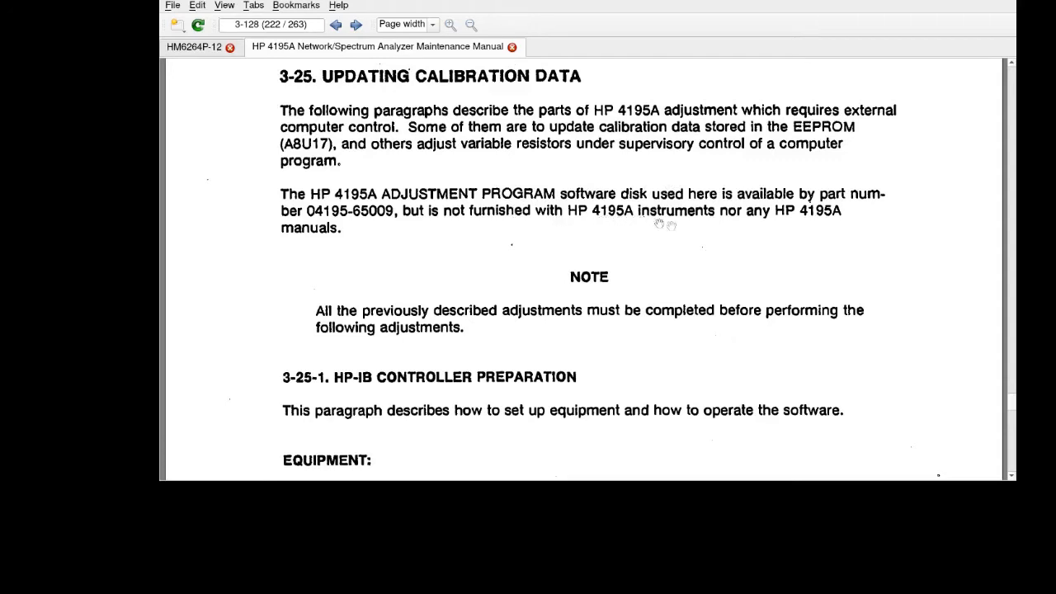
{"action": "mouse_move", "coordinate": [353, 230]}
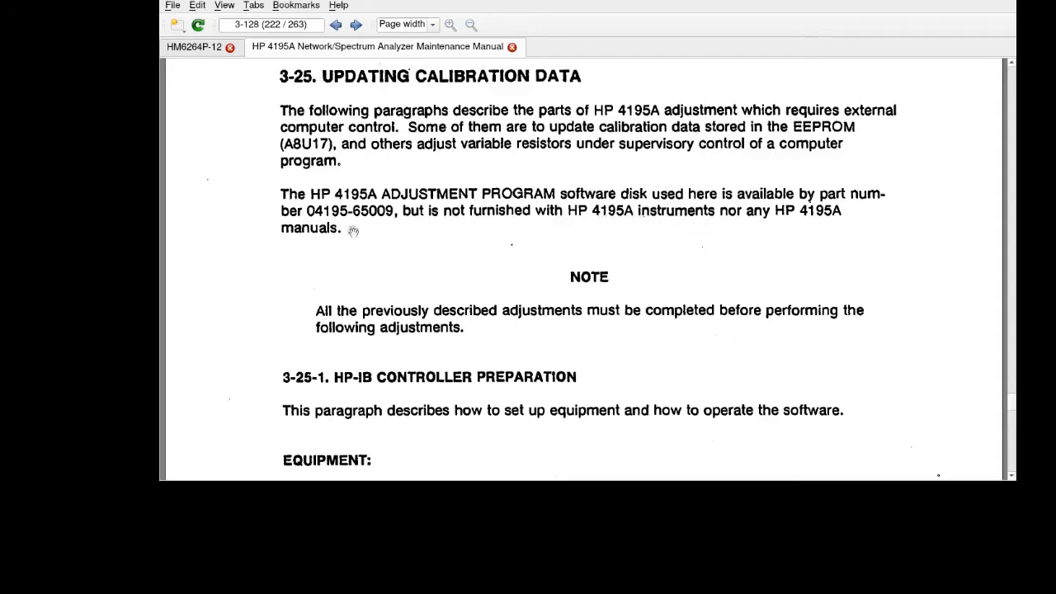
{"action": "mouse_move", "coordinate": [351, 245]}
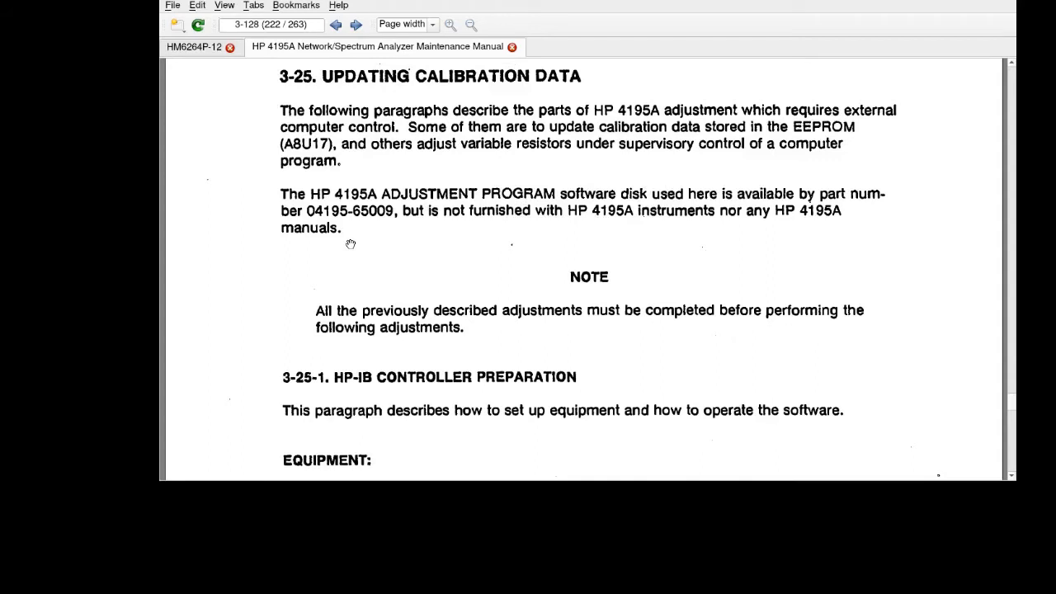